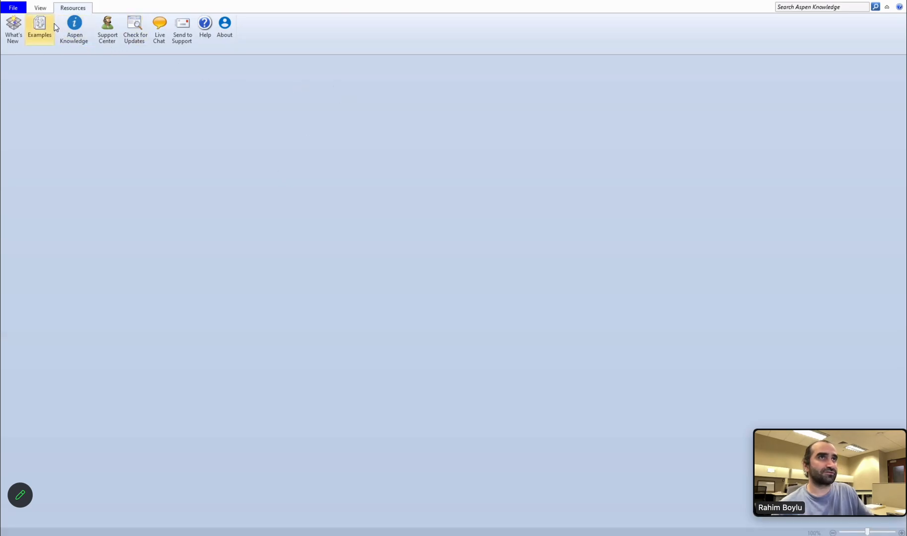
Step: Start a new simulation from the Chemicals with English Units template
left_click(11, 8)
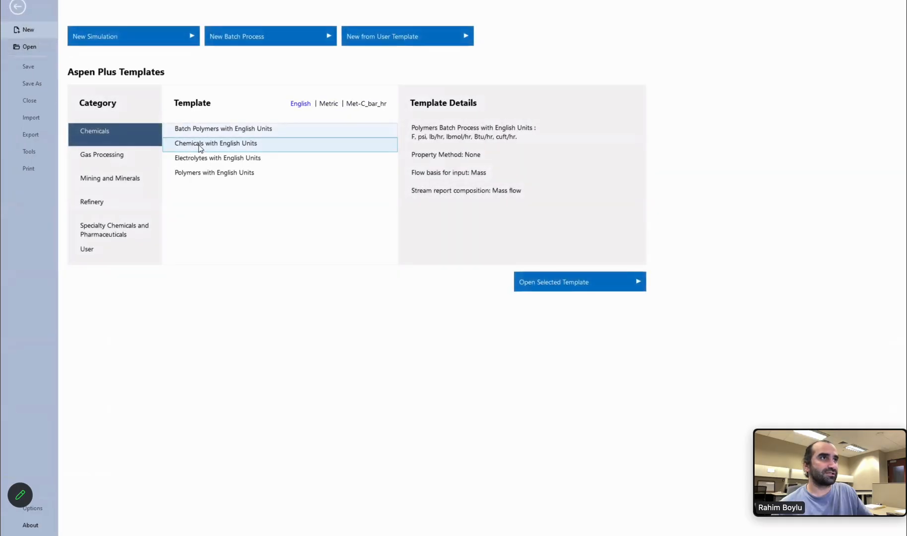
left_click(215, 143)
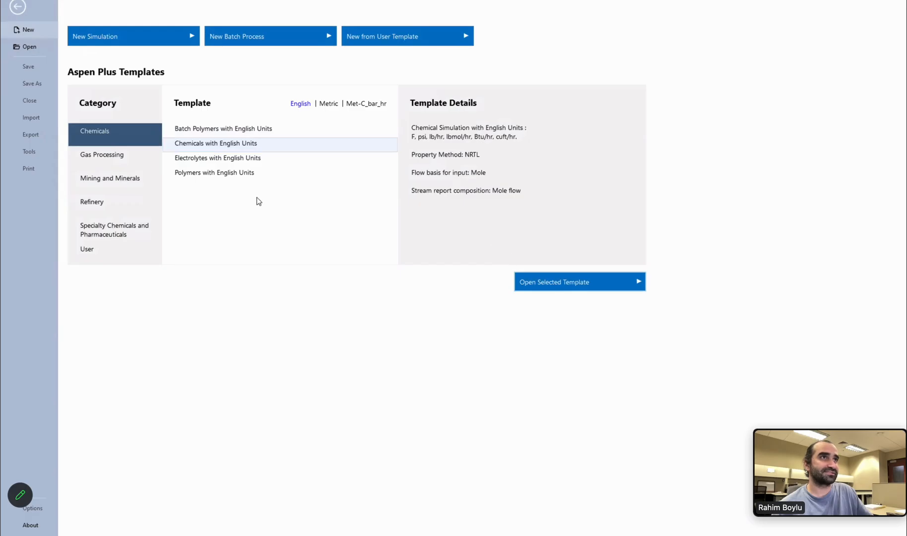
left_click(578, 280)
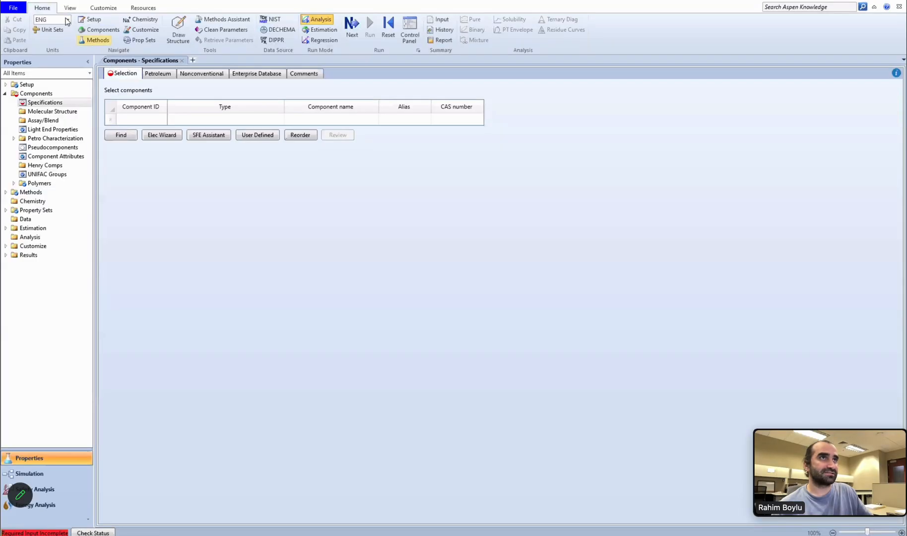
Step: Use the METCBAR unit set and list BUTANOL and WATER as components
left_click(46, 19)
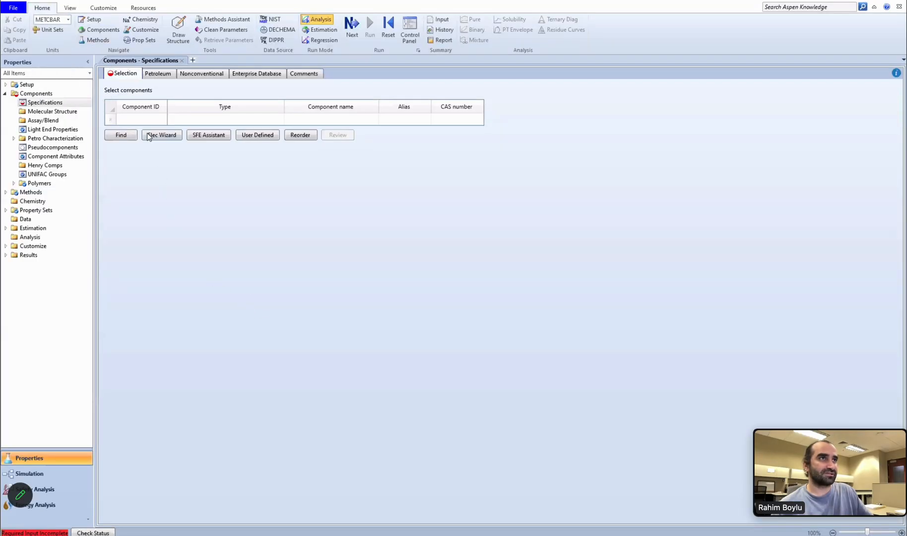
type("BUTANOL")
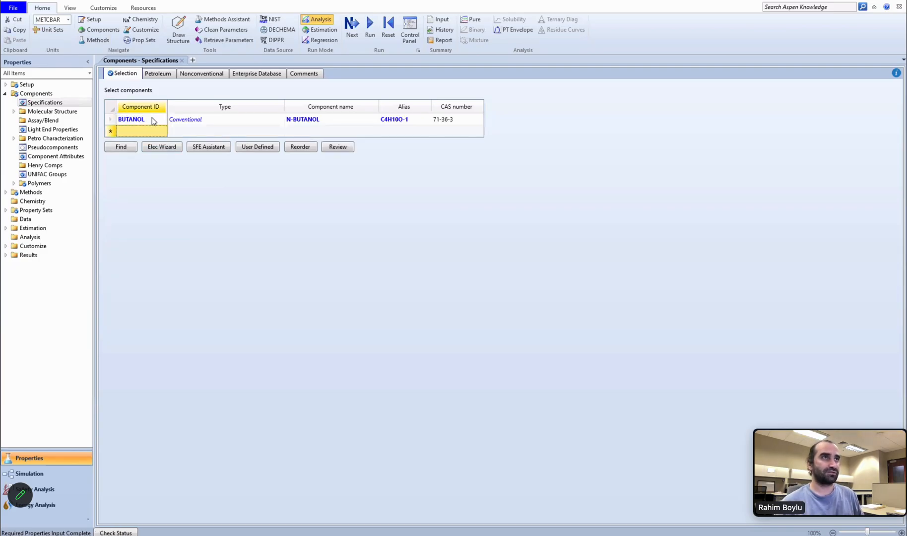
type("WATER")
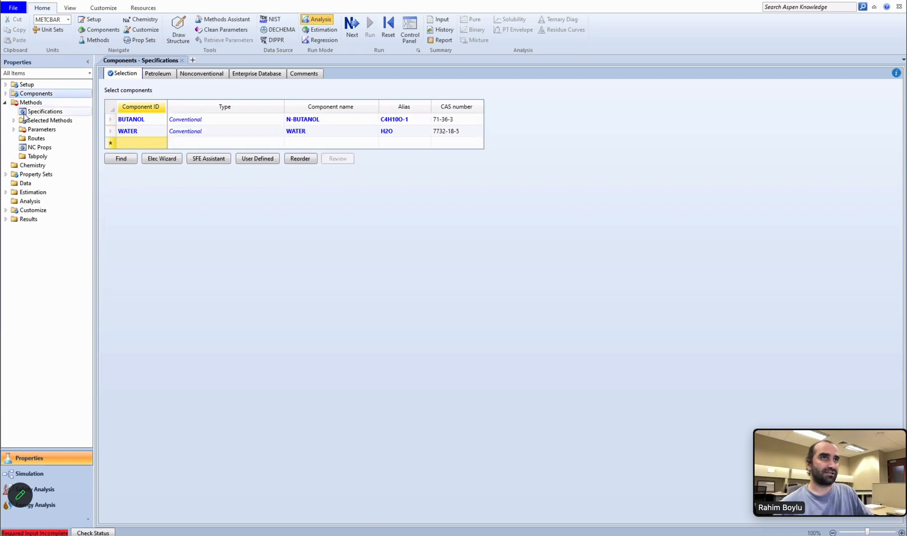
Step: Show all property methods and set the base method to WILSON
left_click(31, 102)
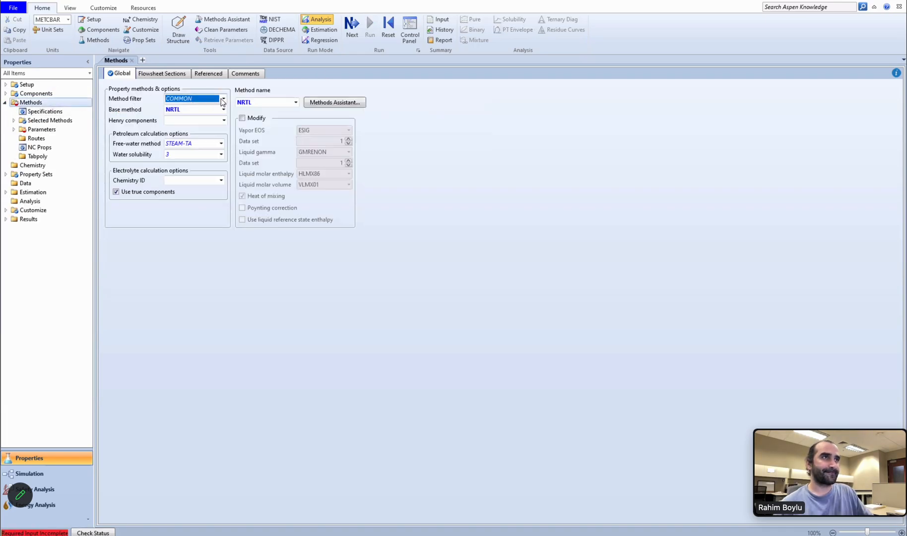
left_click(222, 99)
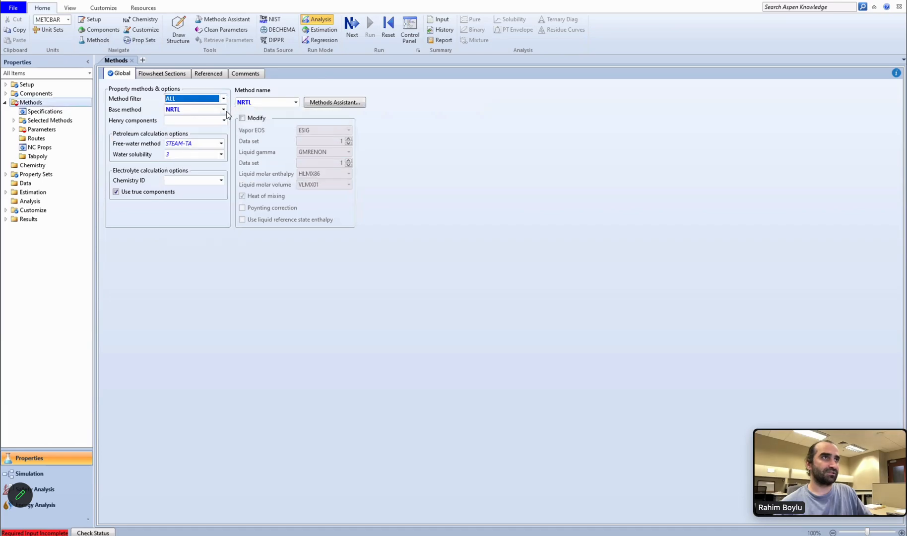
left_click(223, 109)
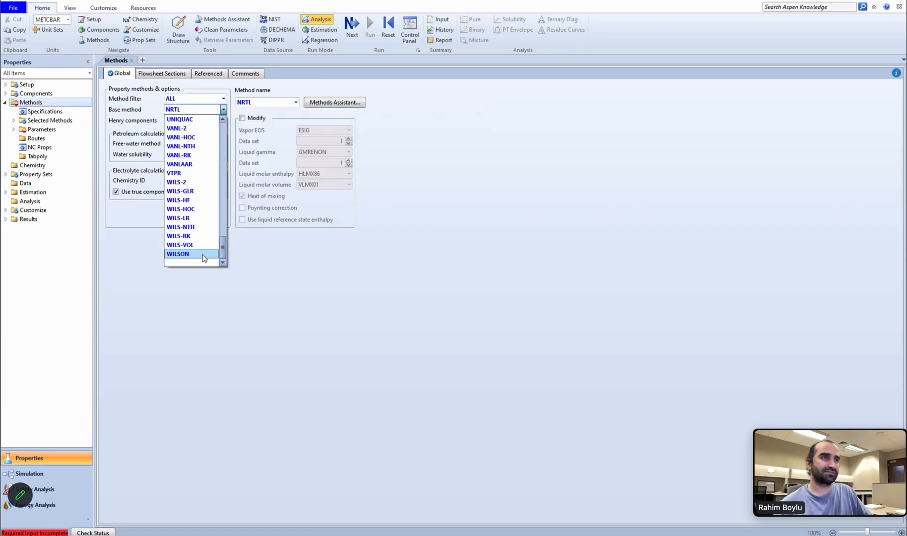
left_click(180, 244)
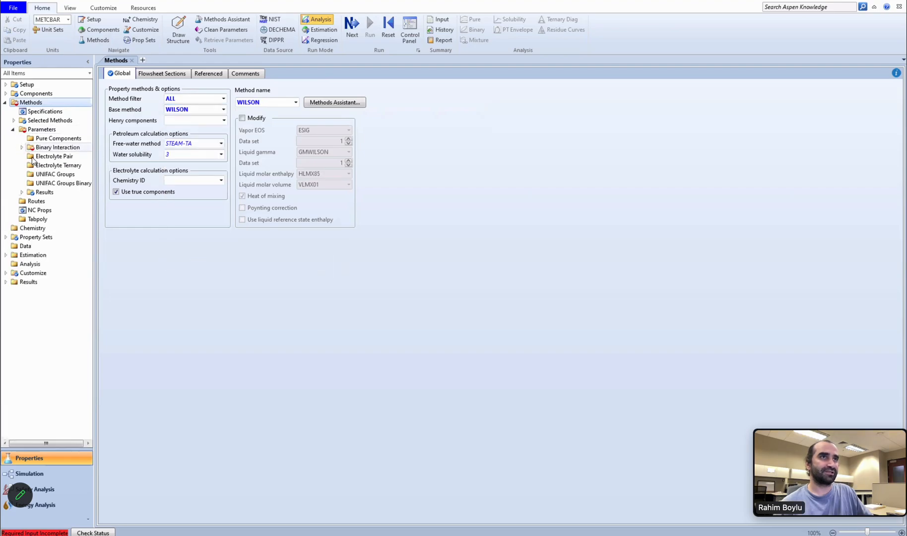
Step: Review the WILSON butanol–water binary parameters and move to the simulation flowsheet
left_click(21, 147)
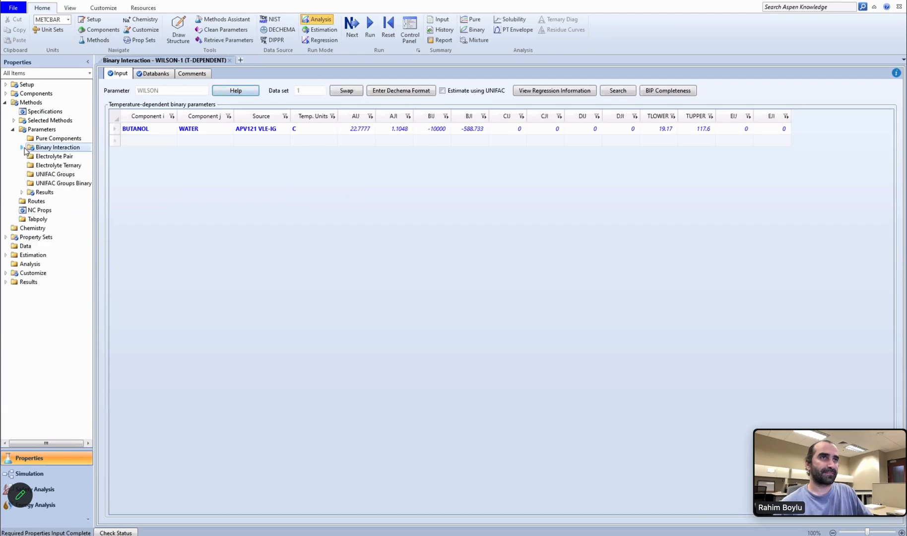
left_click(5, 103)
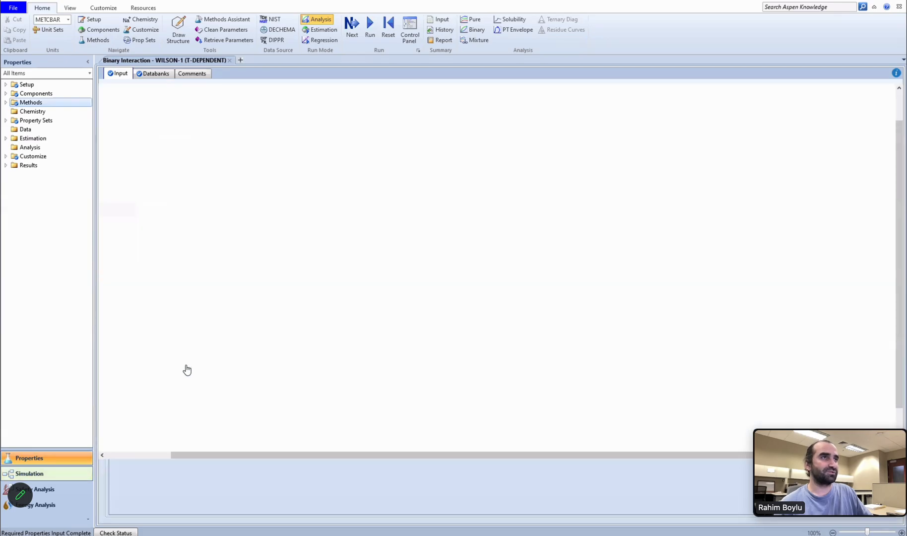
Step: Place a heater named COOL with streams BUT-IN and BUT-OUT, then bring up BUT-IN's inputs
left_click(29, 473)
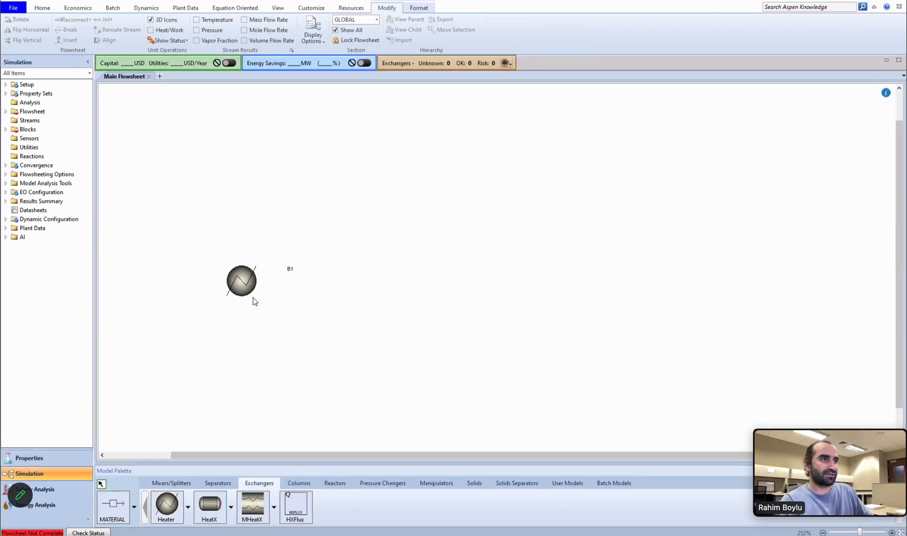
left_click_drag(241, 281, 241, 312)
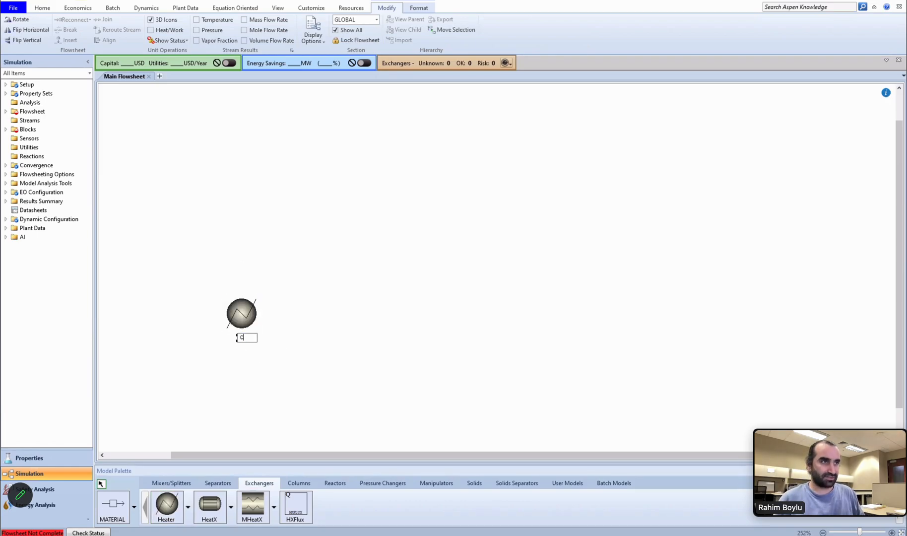
type("COOL")
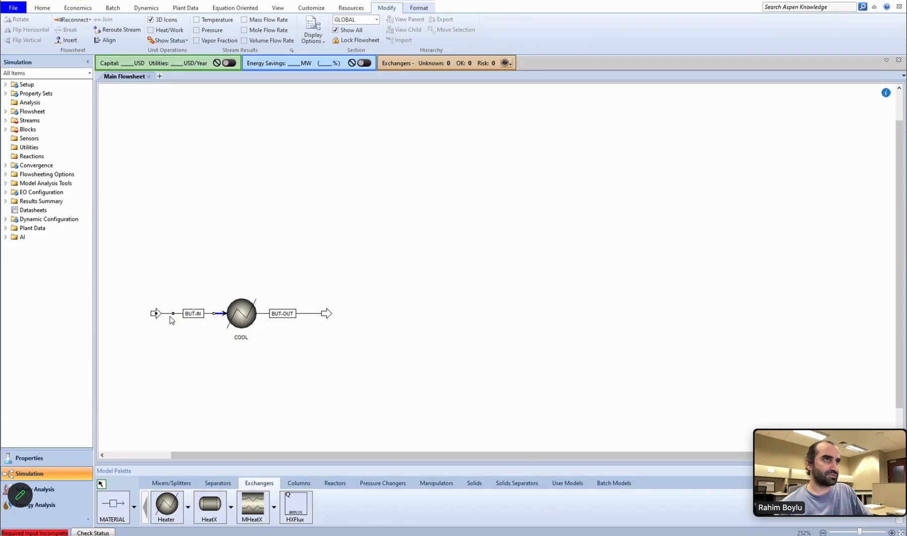
double_click(194, 312)
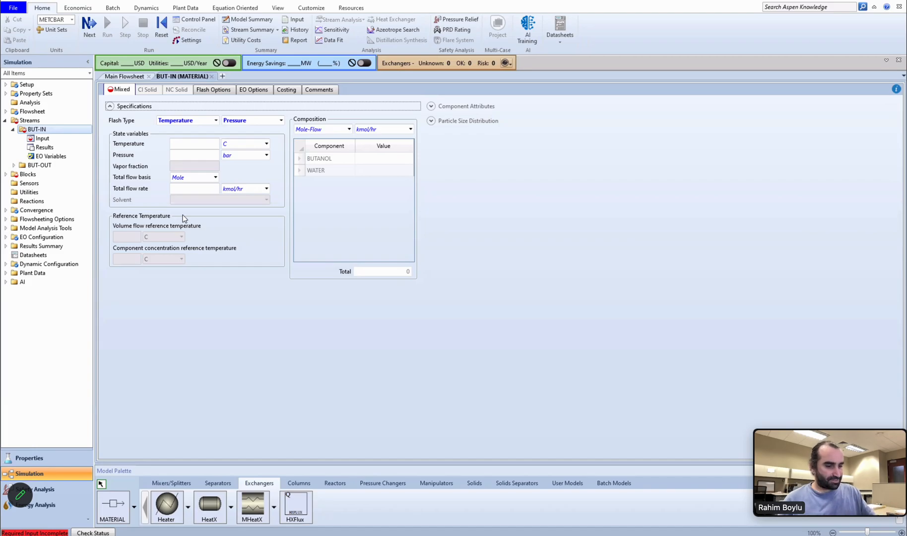
Step: Set BUT-IN to 117.7 °C and 2 bar
left_click(193, 144)
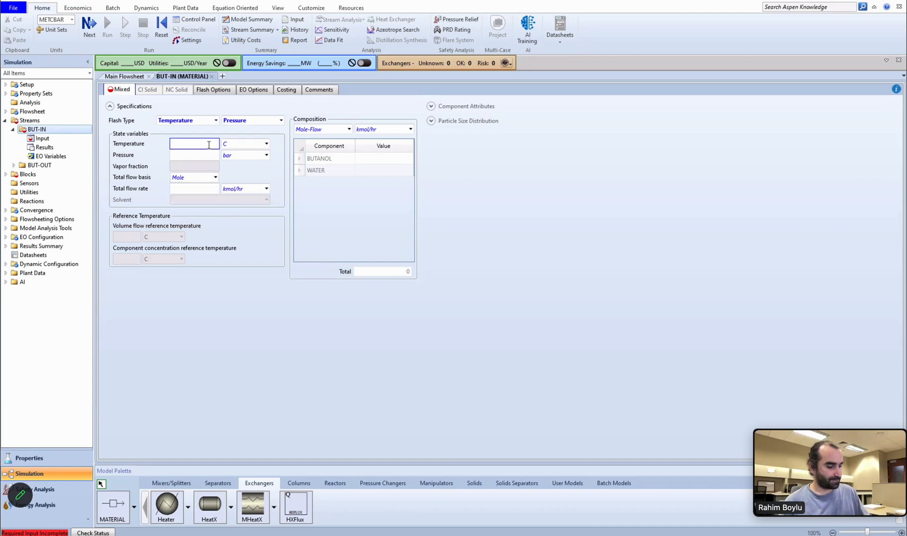
type("117.7")
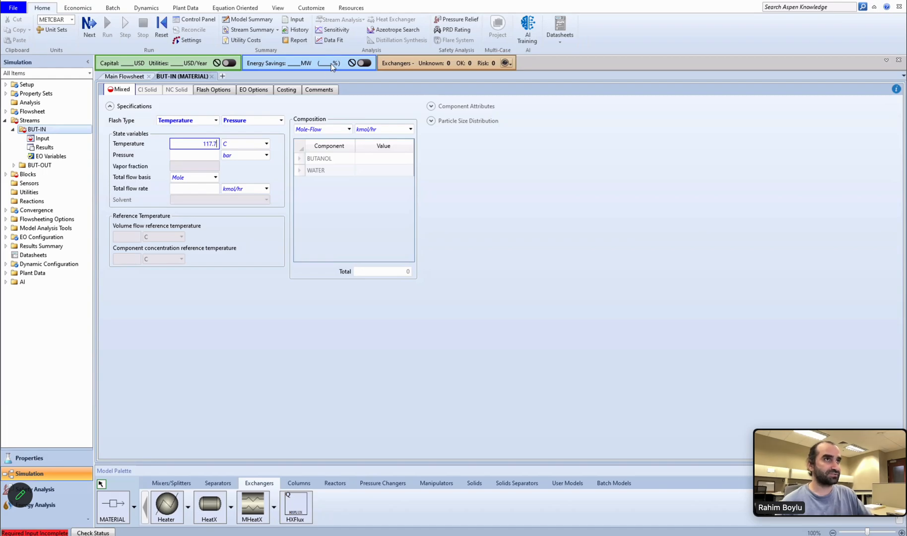
left_click(194, 154)
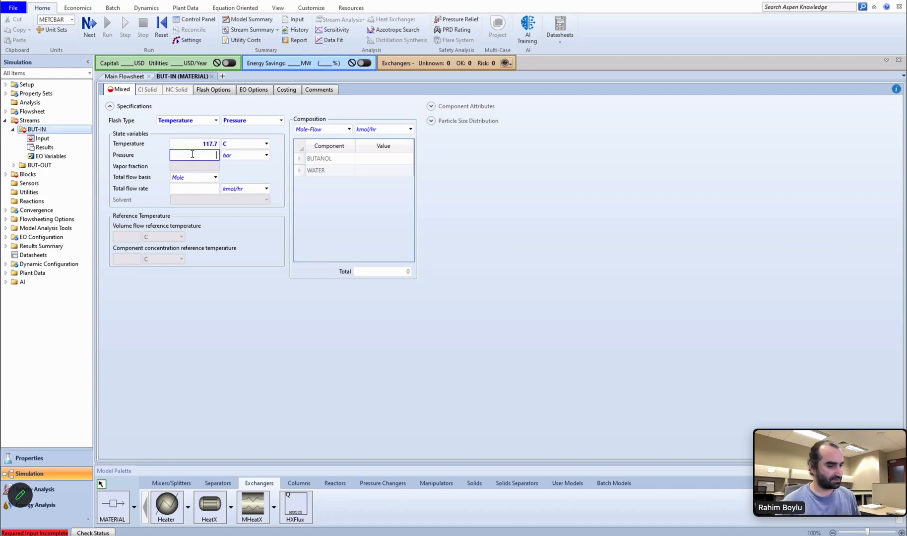
type("2")
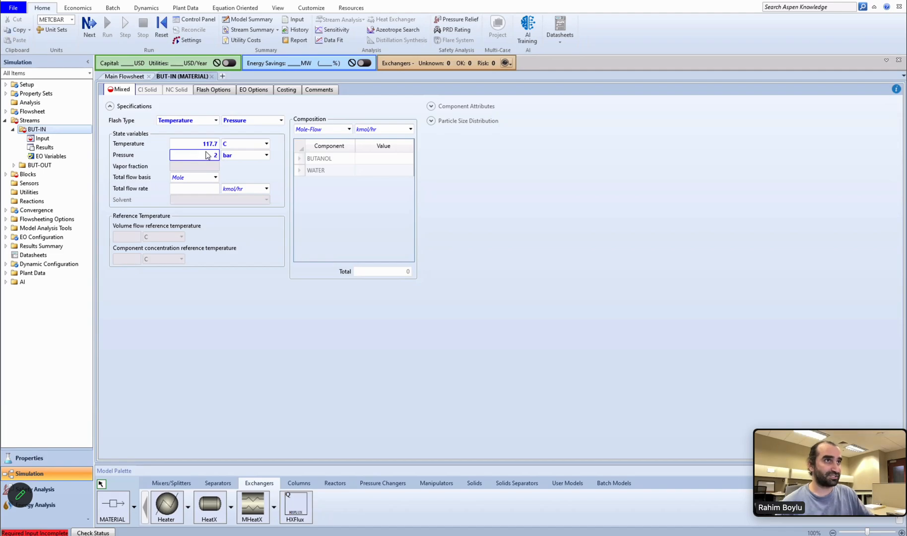
Step: Give BUT-IN a 1000 kg/hr total mass flow and choose the composition basis
left_click(215, 176)
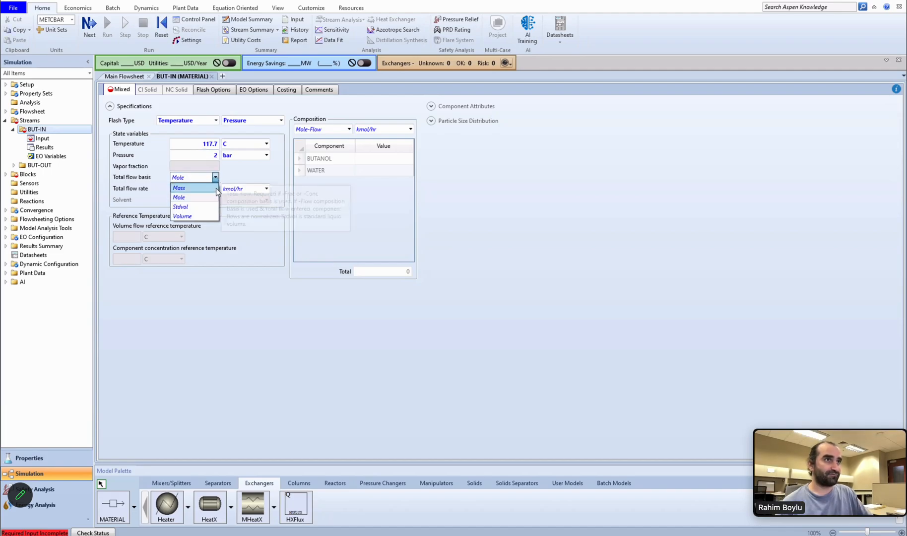
left_click(179, 188)
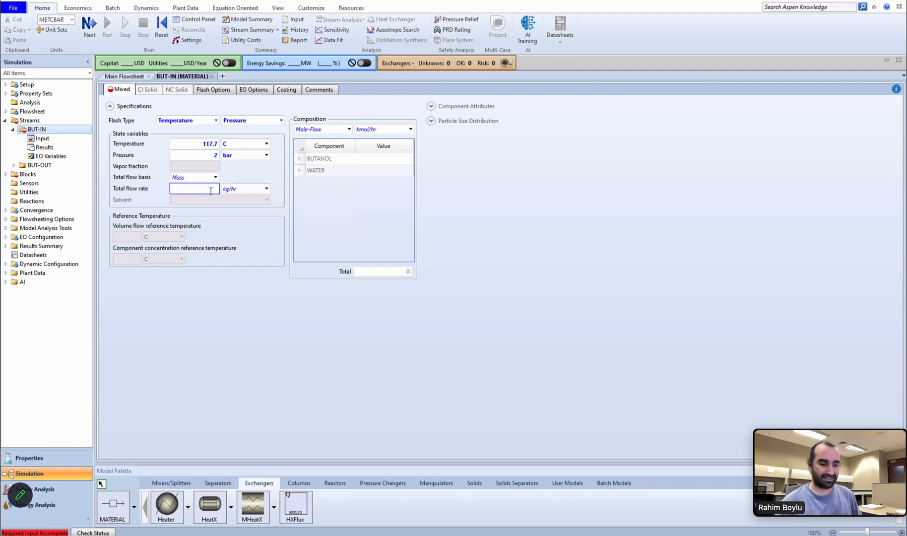
type("1000")
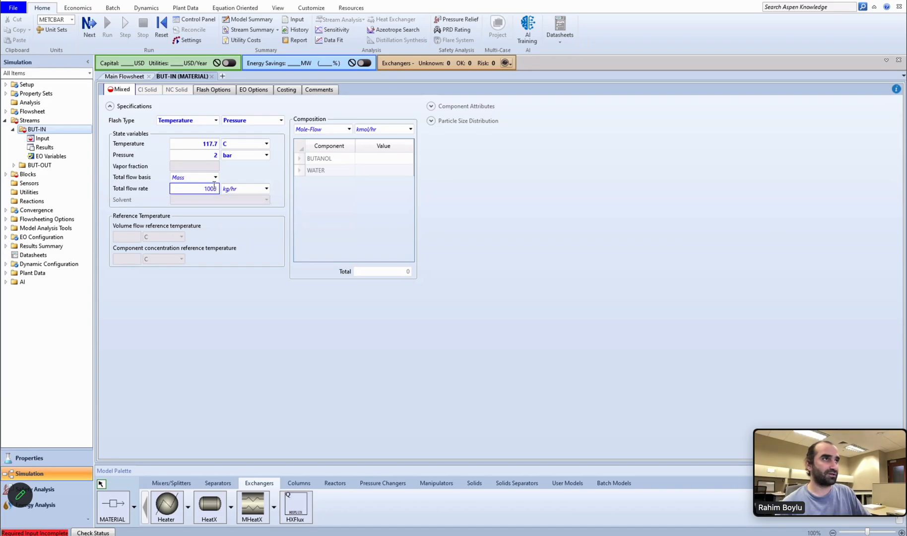
left_click(349, 129)
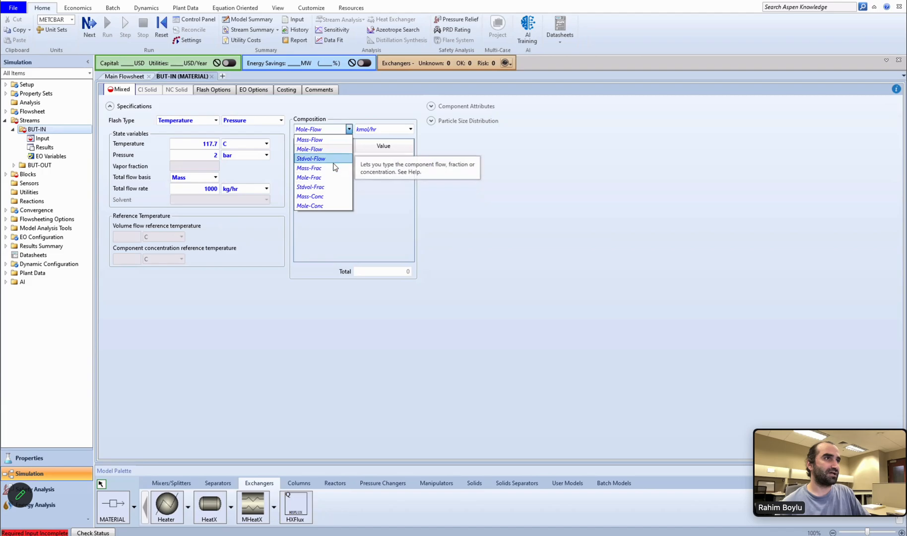
left_click(308, 168)
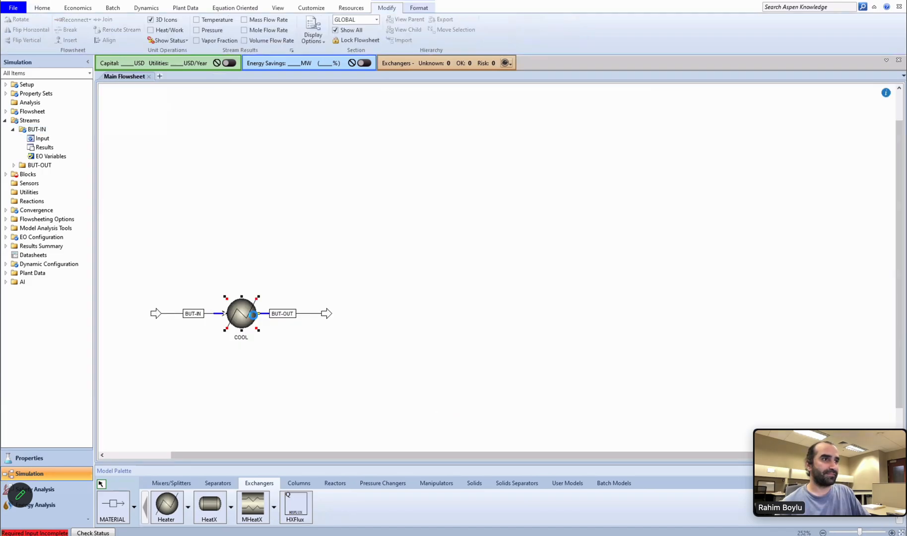
Step: Specify COOL at a 40 °C outlet temperature and 0 bar pressure
double_click(240, 313)
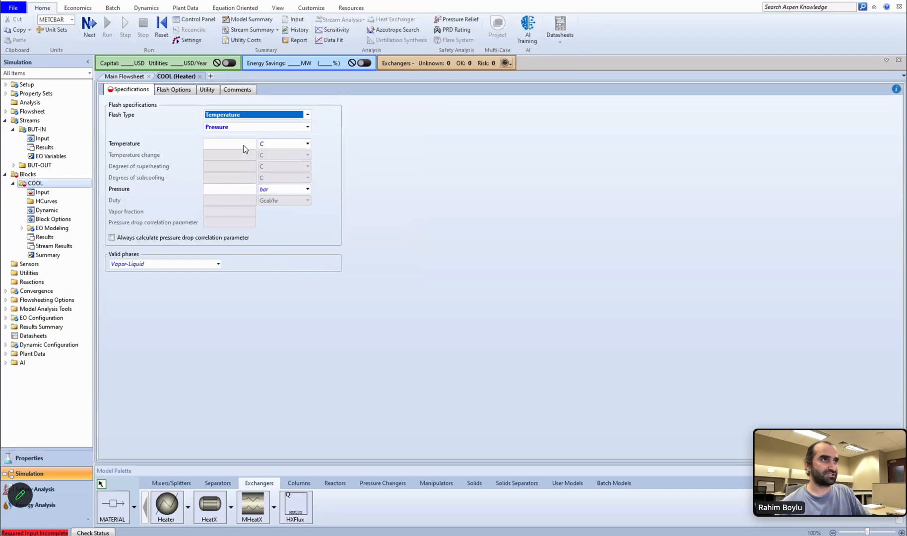
left_click(228, 144)
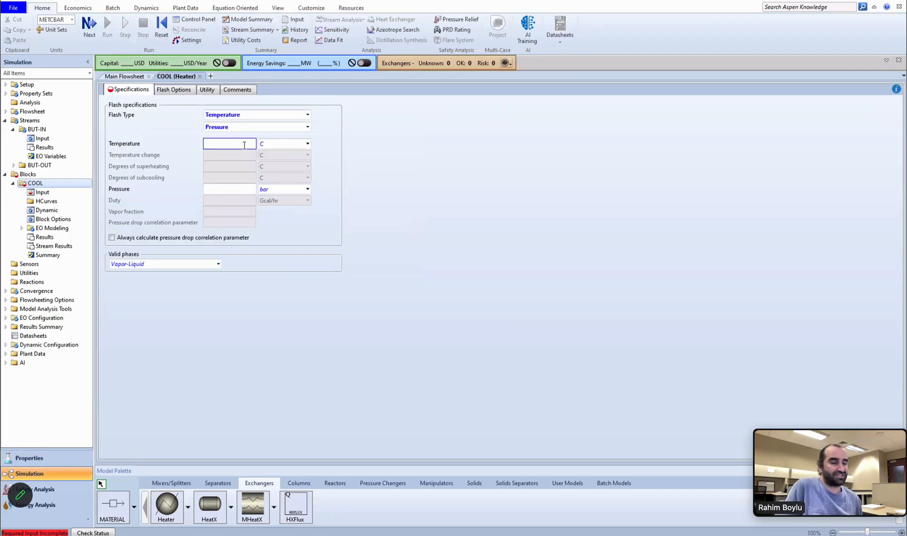
type("40")
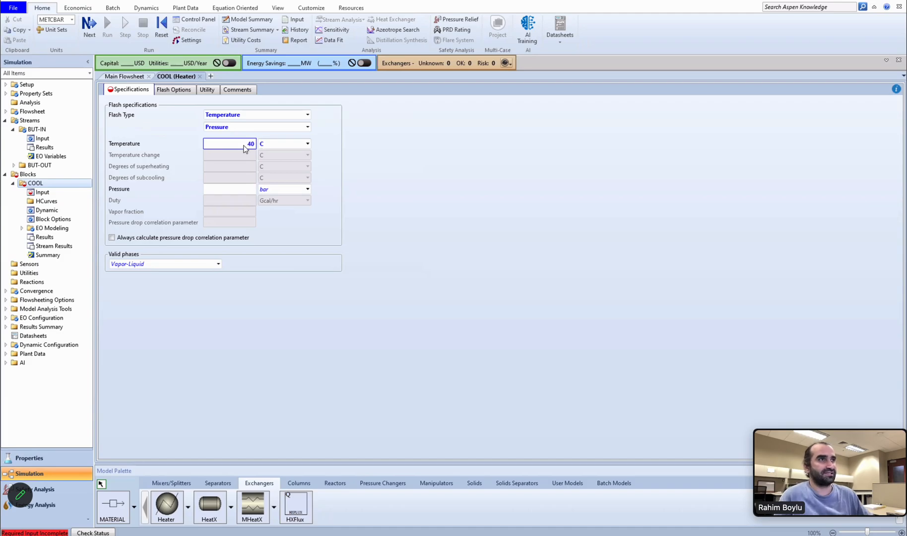
left_click(229, 189)
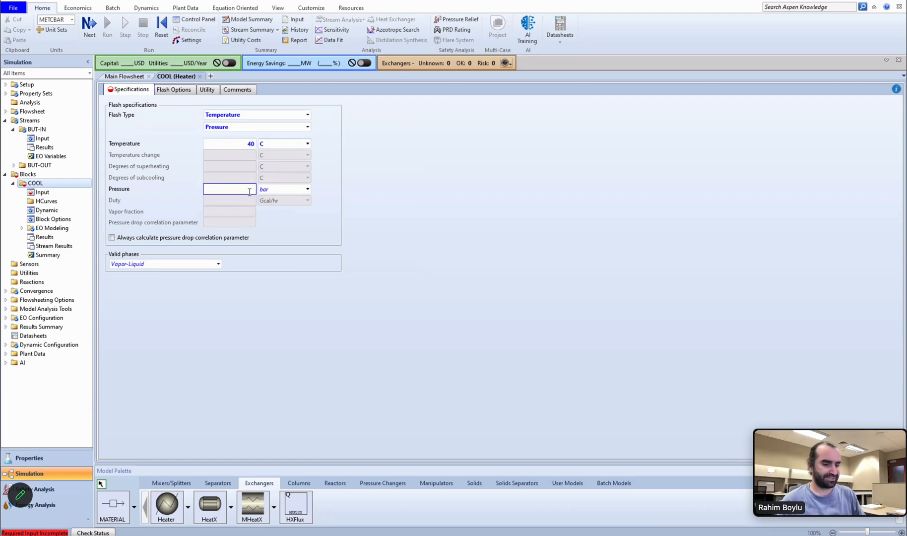
type("0")
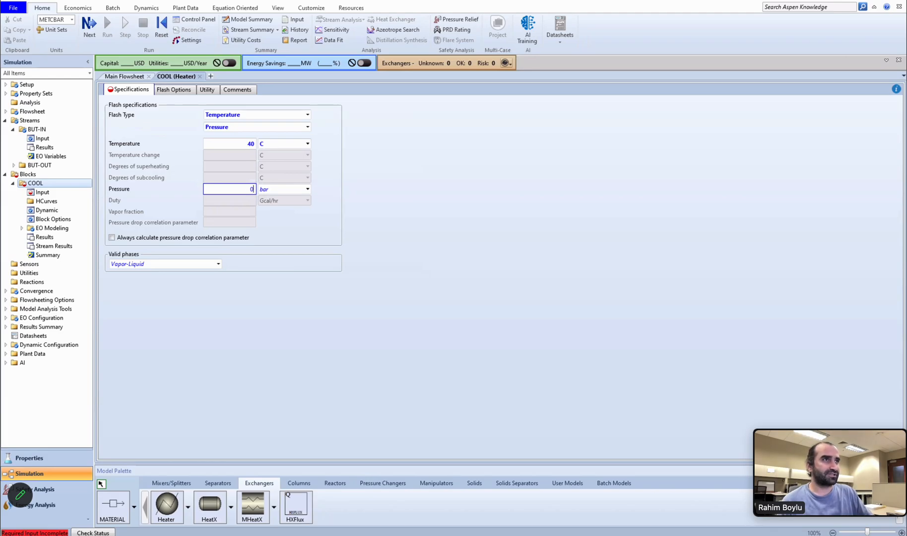
type("0")
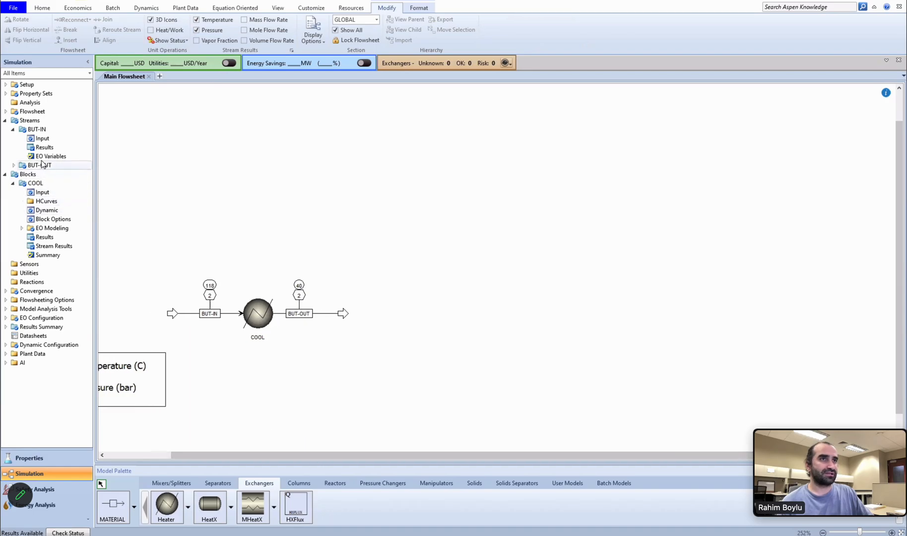
Step: Review COOL's results with heat duty shown in kW (about -69.47)
left_click(43, 237)
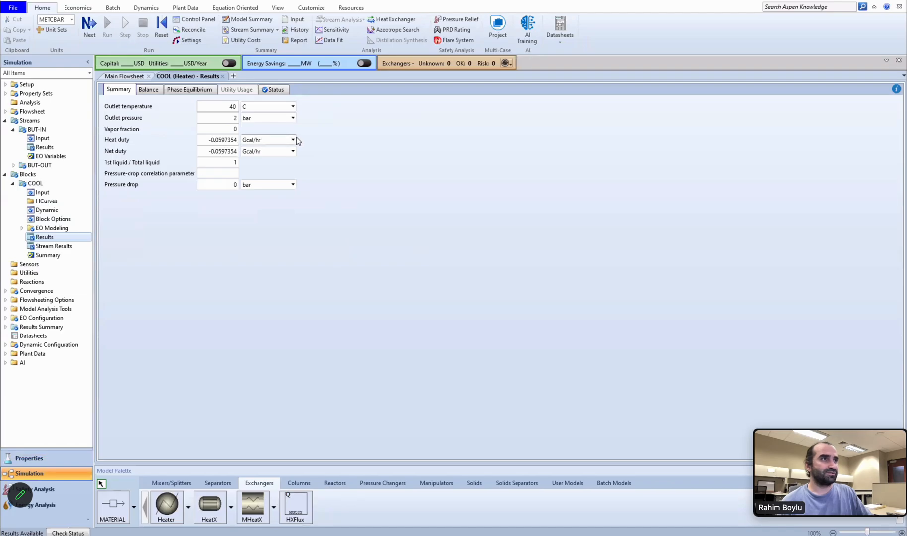
left_click(293, 140)
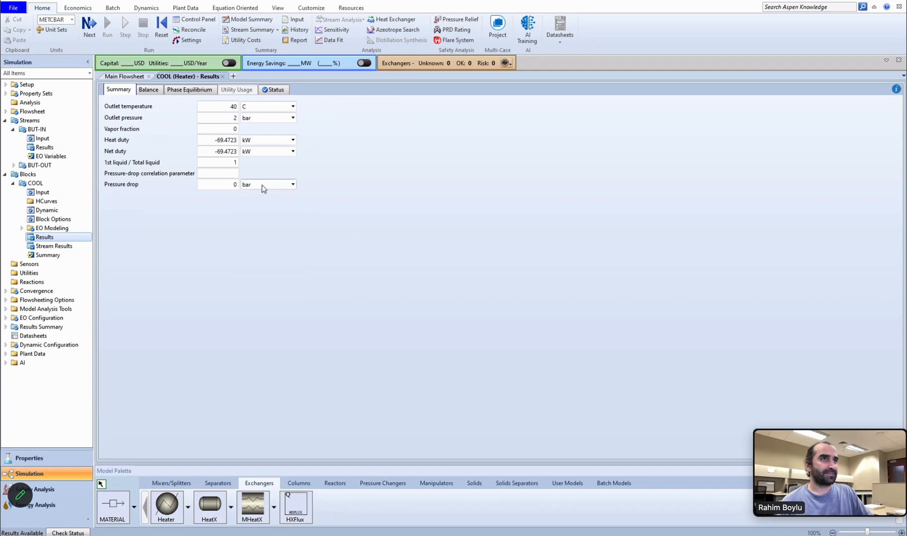
mouse_move(256, 173)
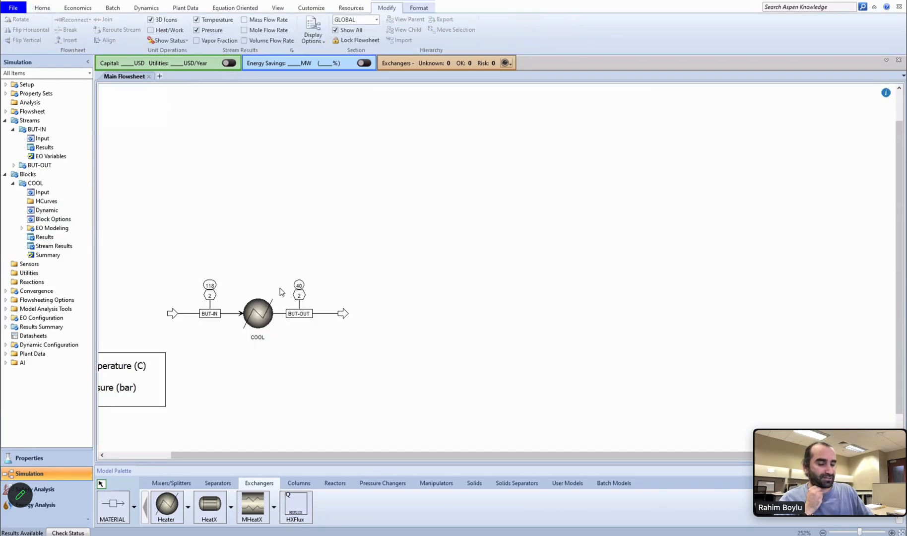
mouse_move(229, 491)
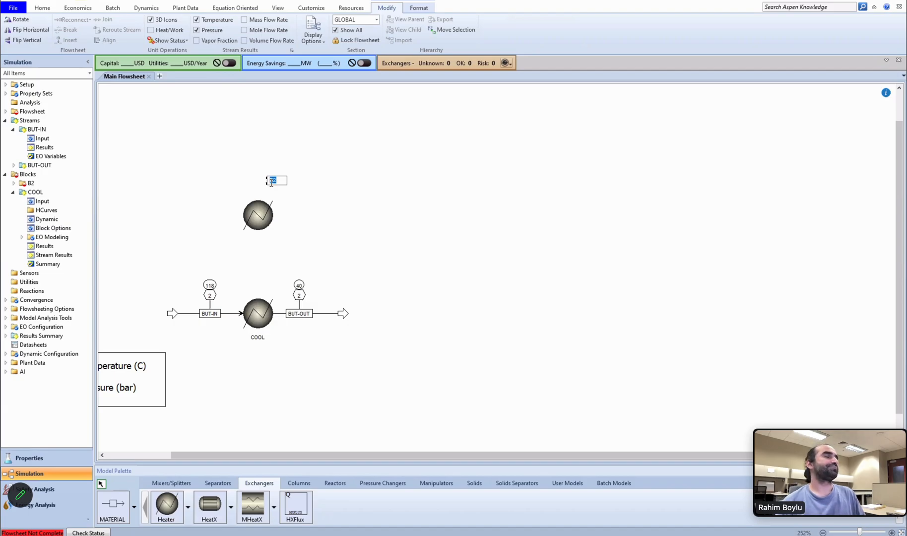
Step: Name the heater HOT and draw feed H2O-IN and an outlet stream through it
type("HOT")
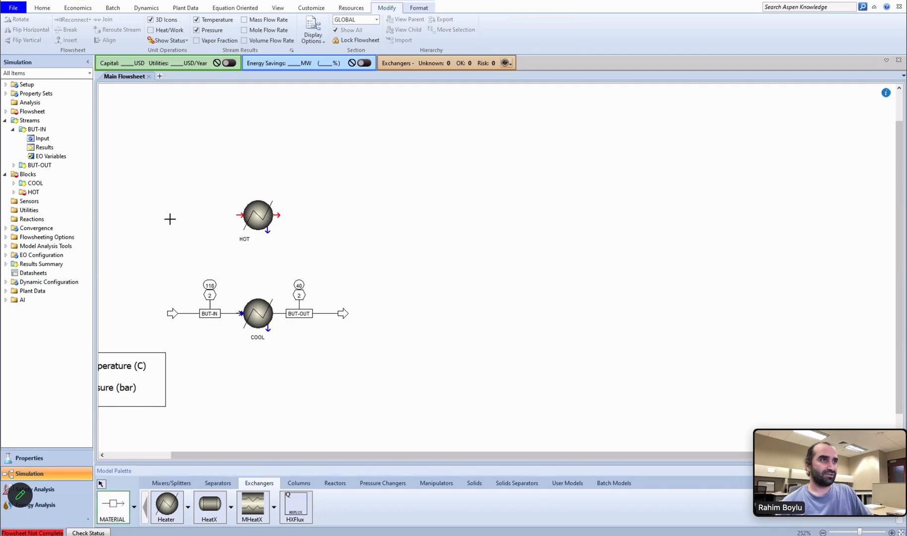
left_click_drag(167, 215, 240, 215)
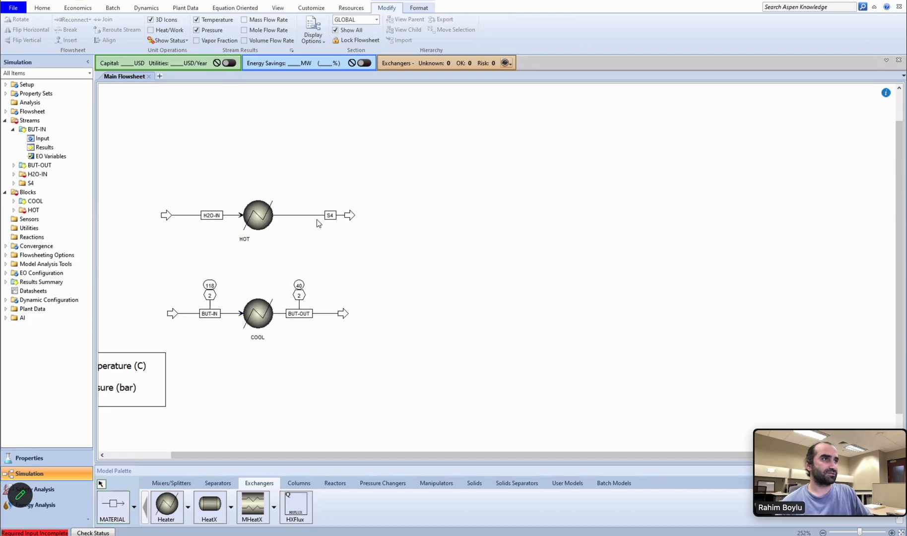
Step: Rename HOT's outlet to H2O-OUT and bring up H2O-IN's input specifications
left_click(331, 214)
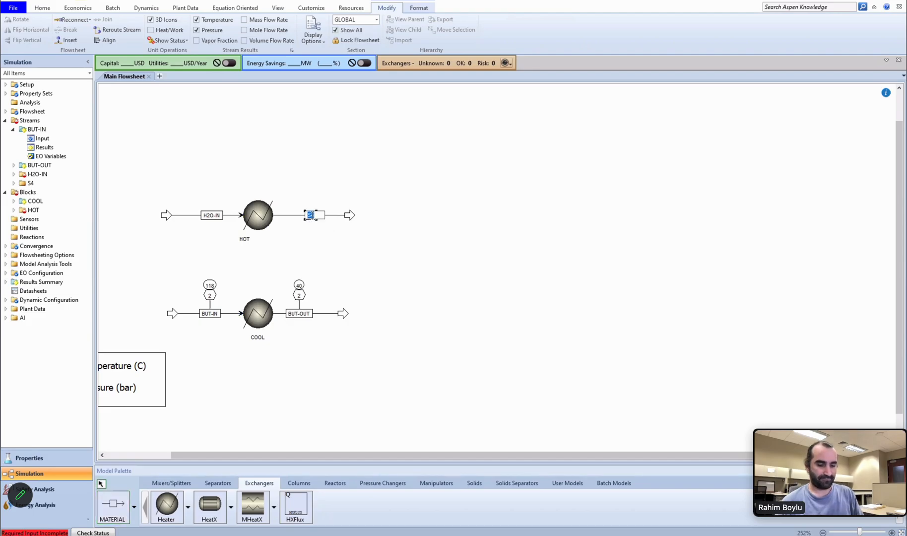
type("H2O")
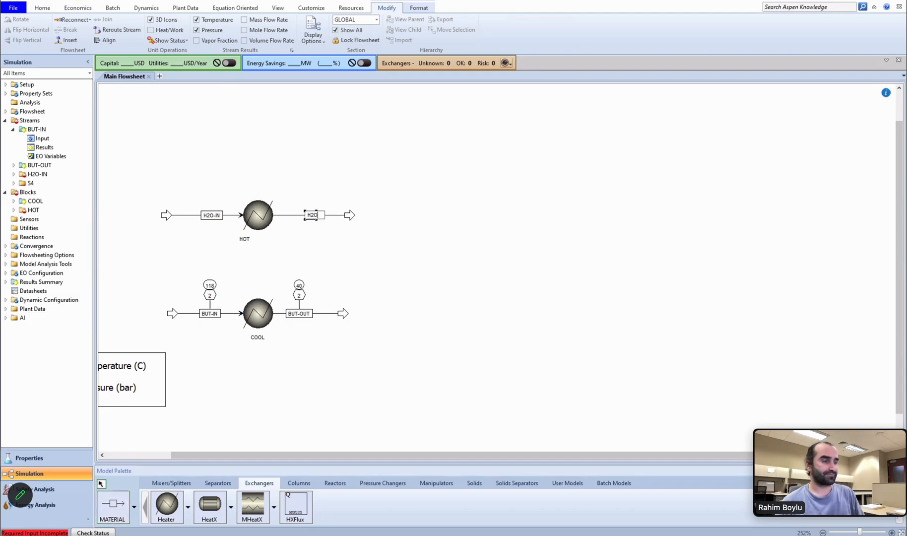
type("H2O-OUT")
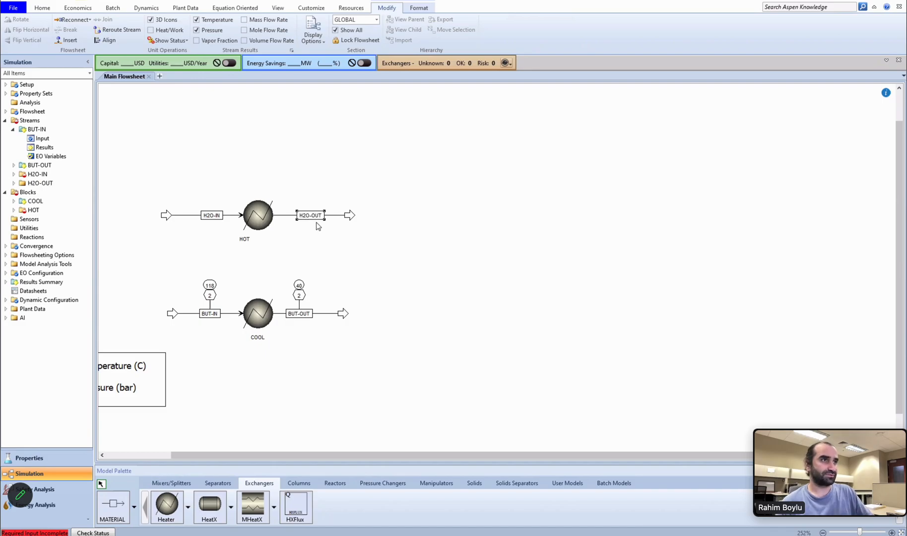
left_click(185, 215)
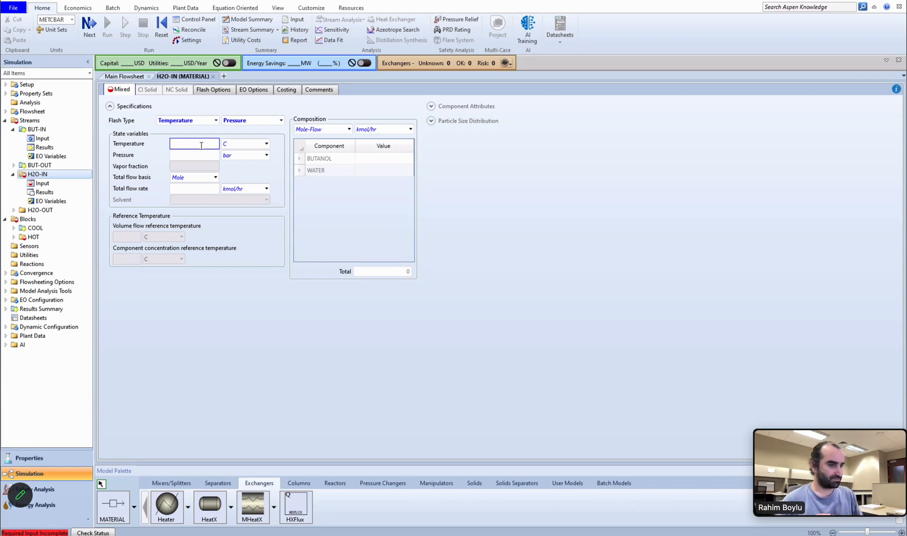
Step: Set H2O-IN to 25 °C and 2 bar
type("25")
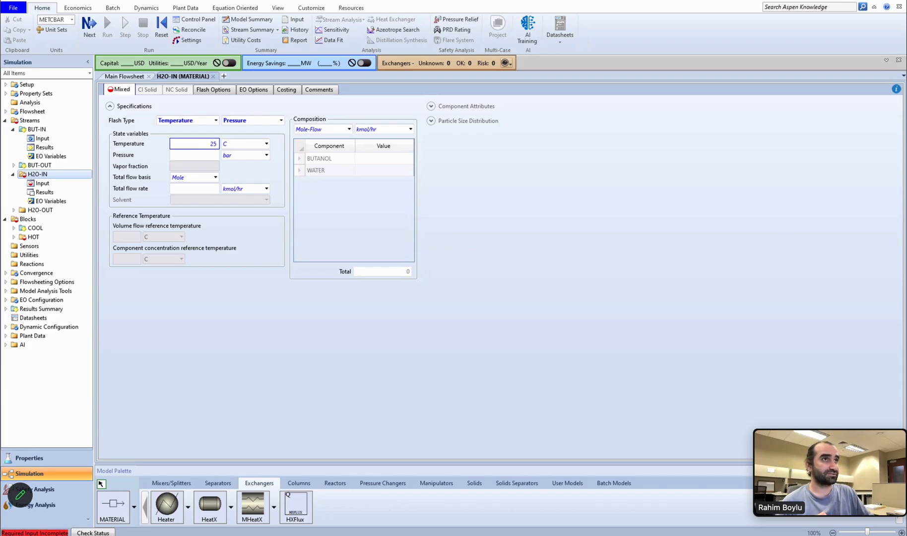
left_click(193, 154)
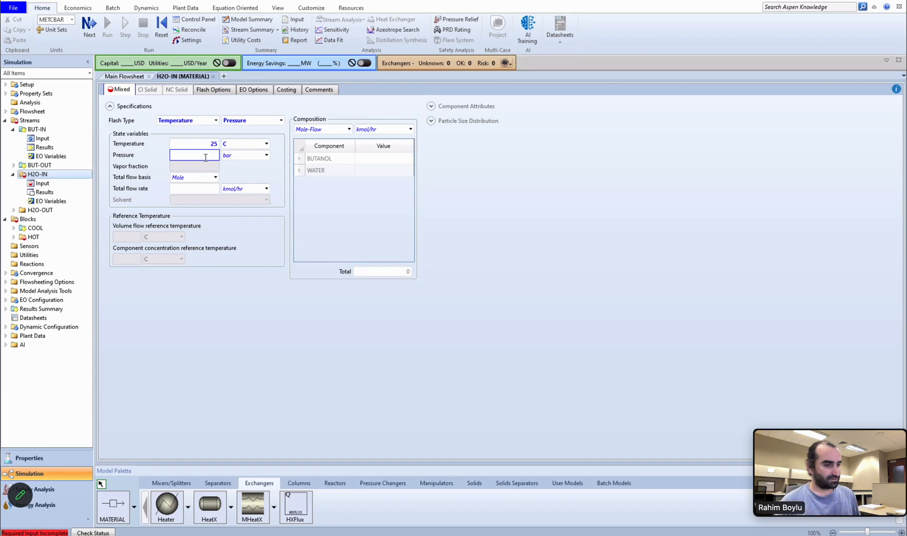
type("2")
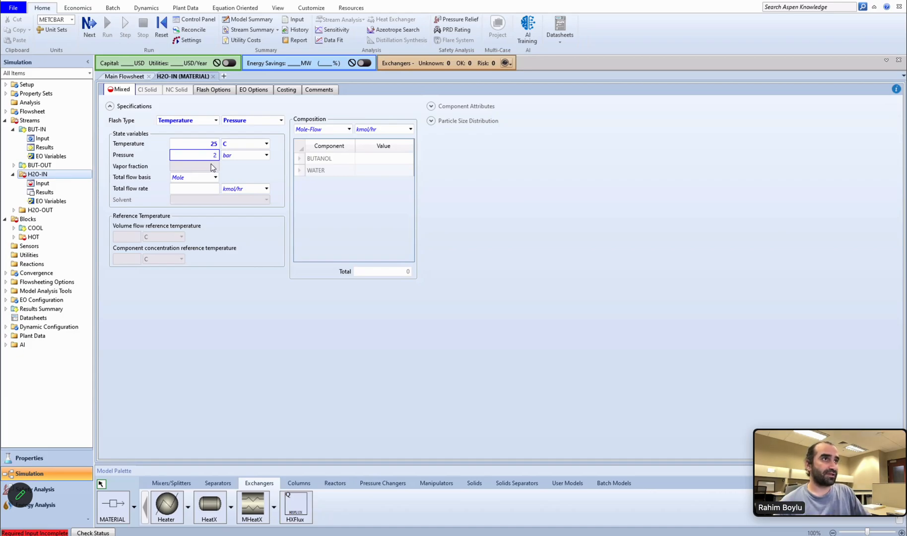
Step: Give H2O-IN its total mass flow rate and a water mass fraction of 1
left_click(177, 176)
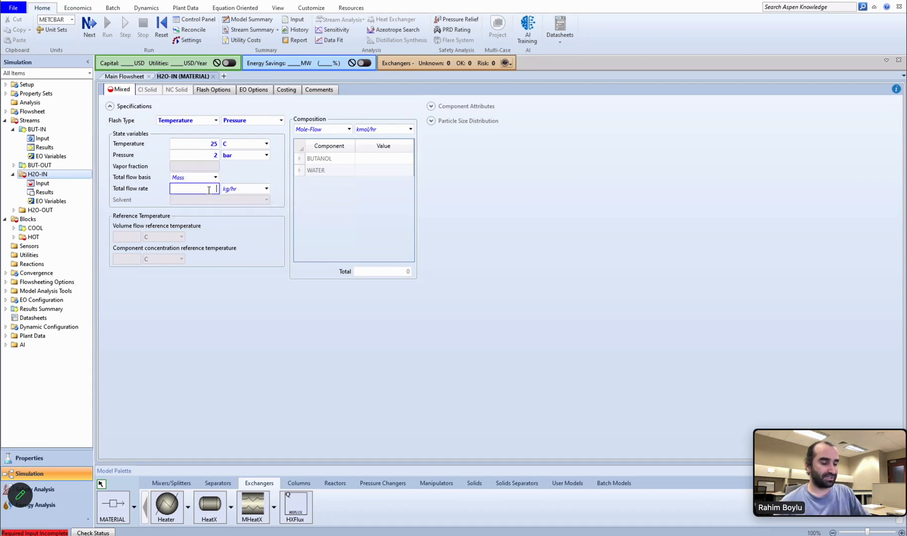
type("500")
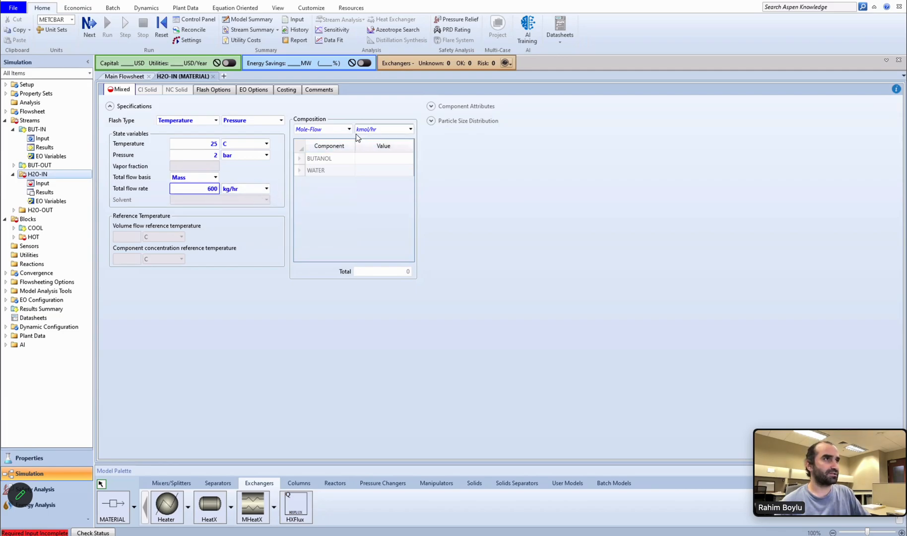
left_click(321, 129)
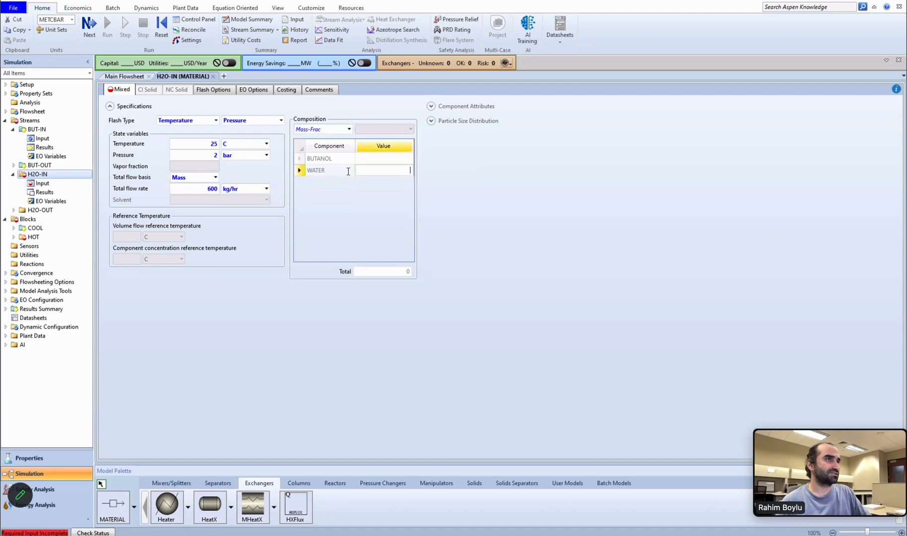
type("1")
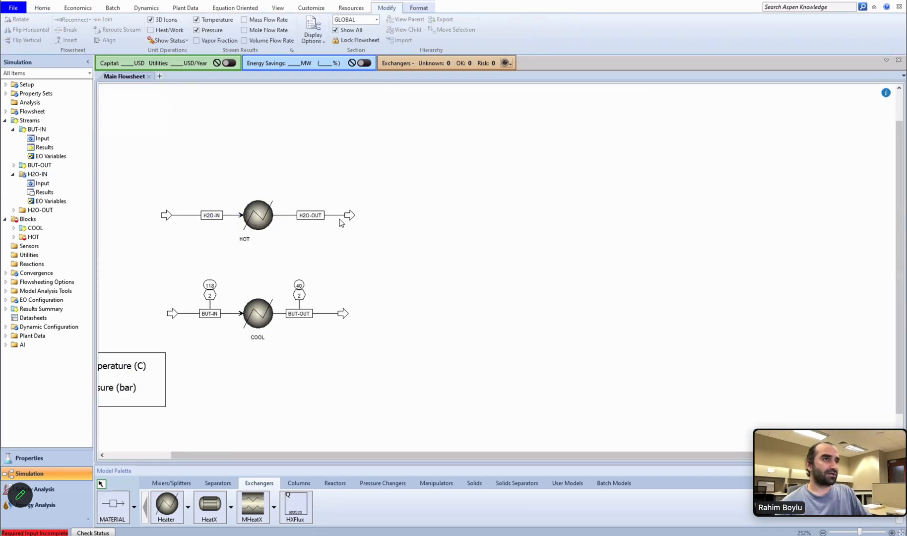
Step: Set the HOT heater's outlet pressure specification to 0 bar
left_click(257, 214)
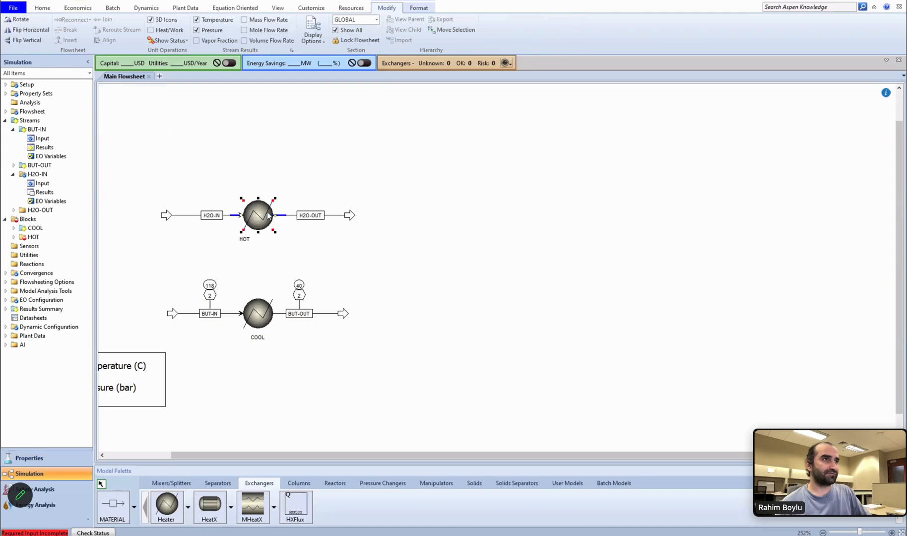
double_click(257, 215)
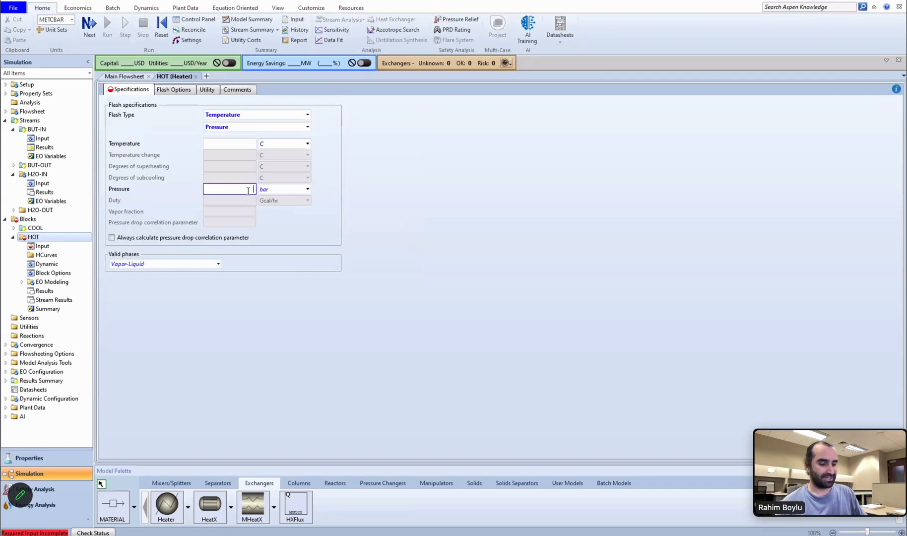
type("0")
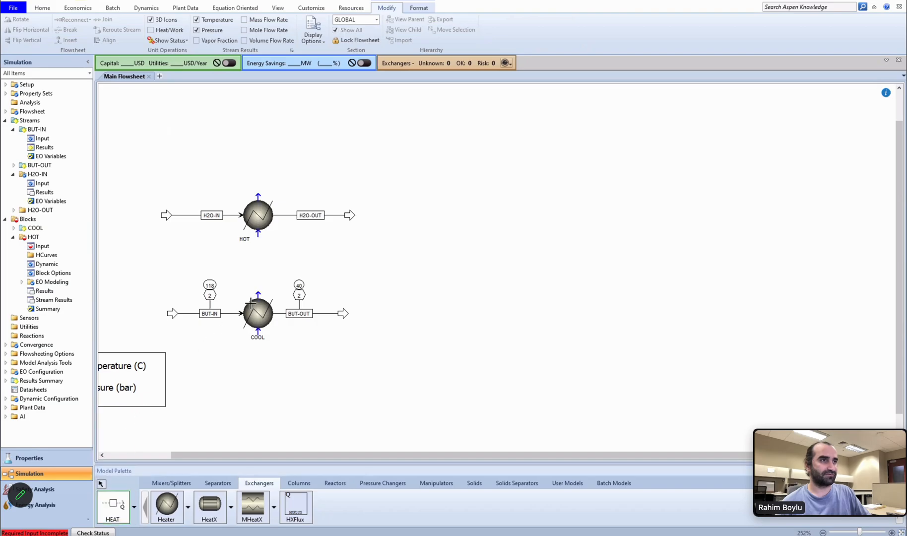
Step: Draw the heat stream HEAT connecting the COOL block to the HOT block
left_click_drag(257, 231, 257, 297)
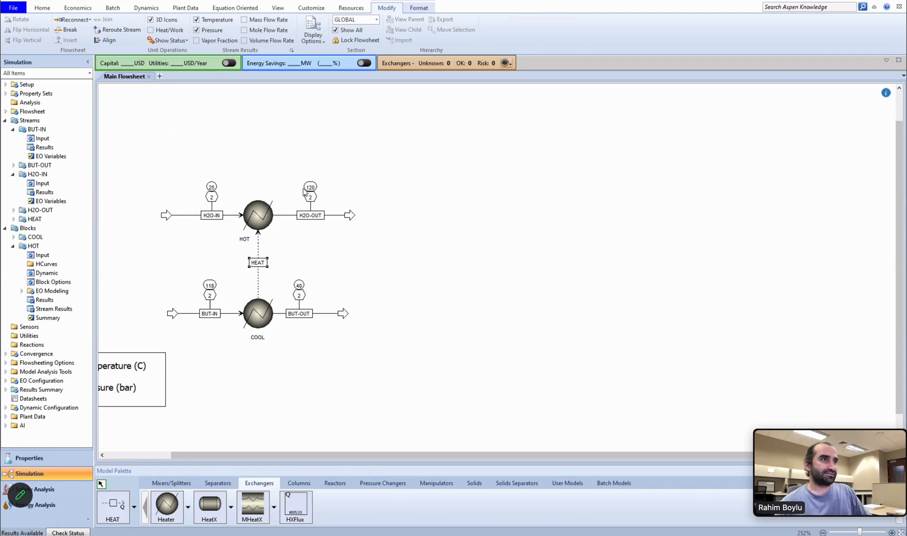
mouse_move(317, 224)
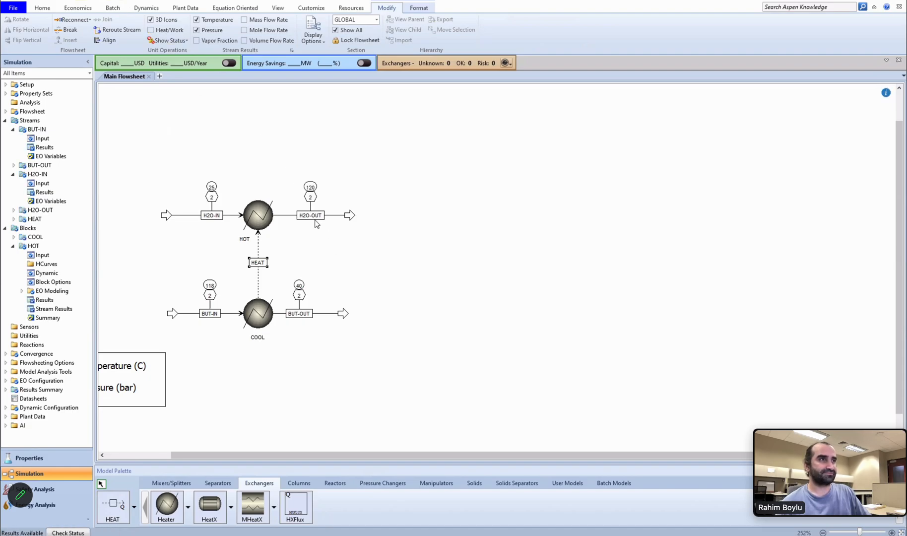
mouse_move(173, 318)
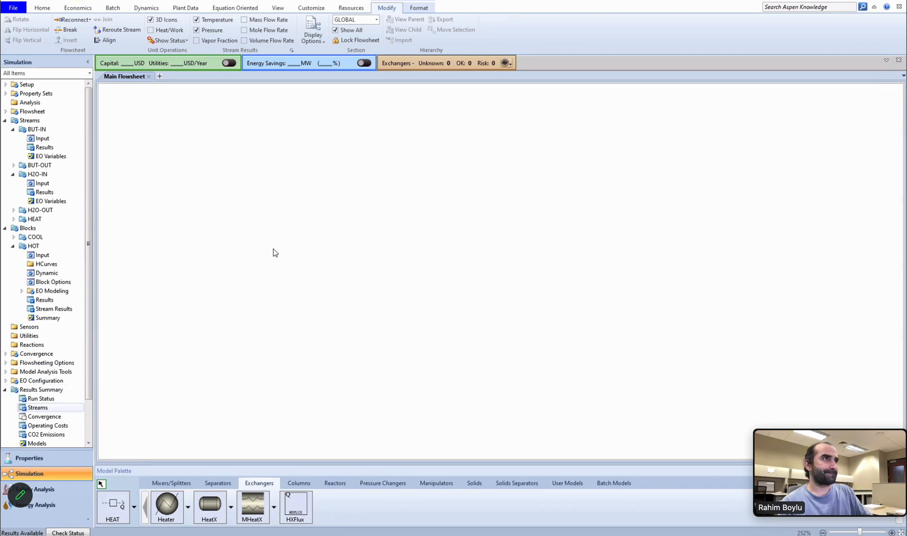
left_click(37, 406)
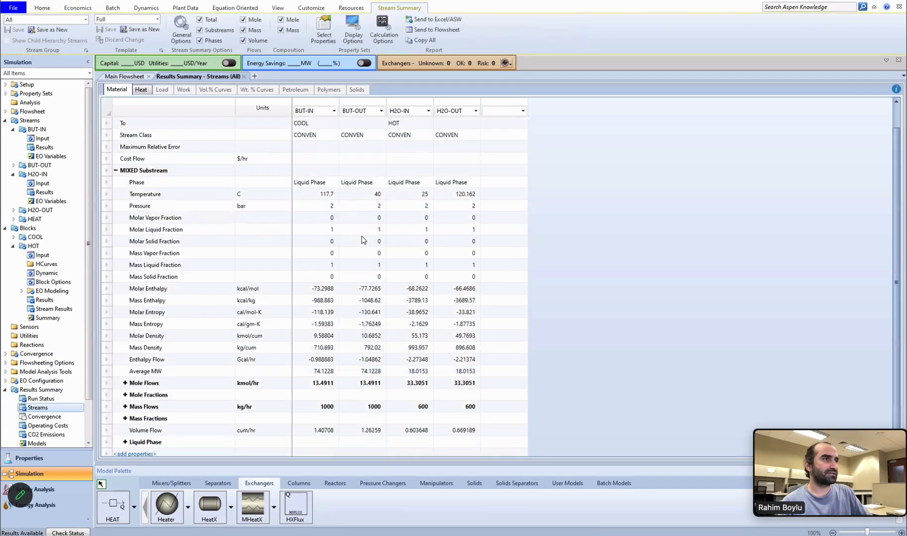
mouse_move(462, 128)
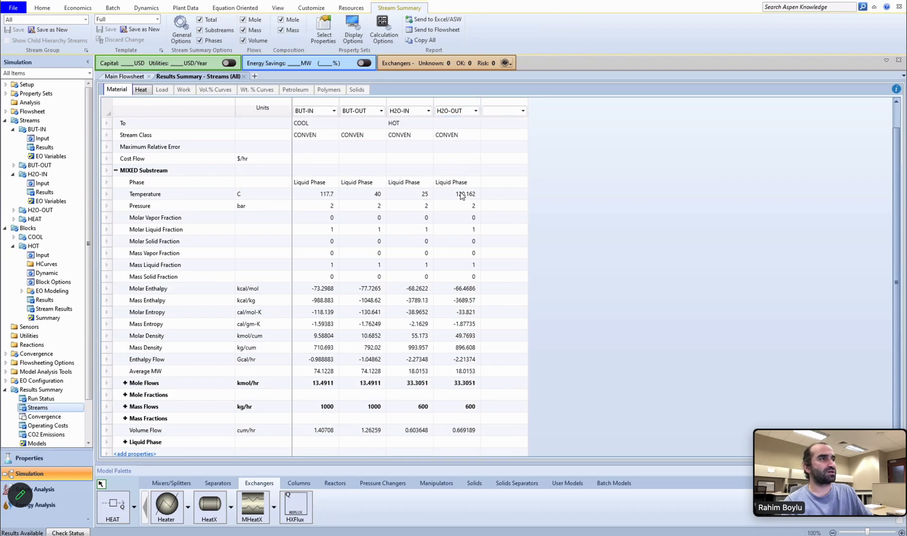
mouse_move(376, 184)
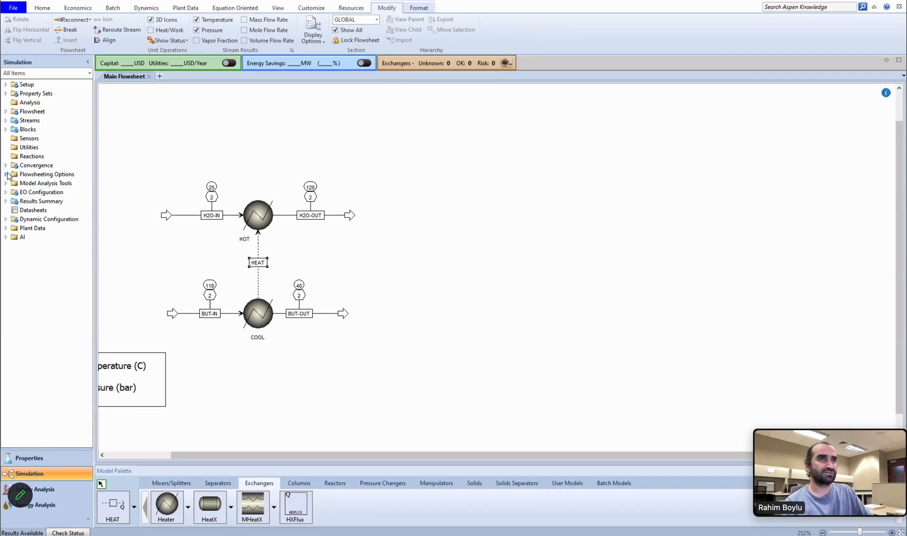
Step: Create a new design specification with the default ID DS-1
left_click(44, 183)
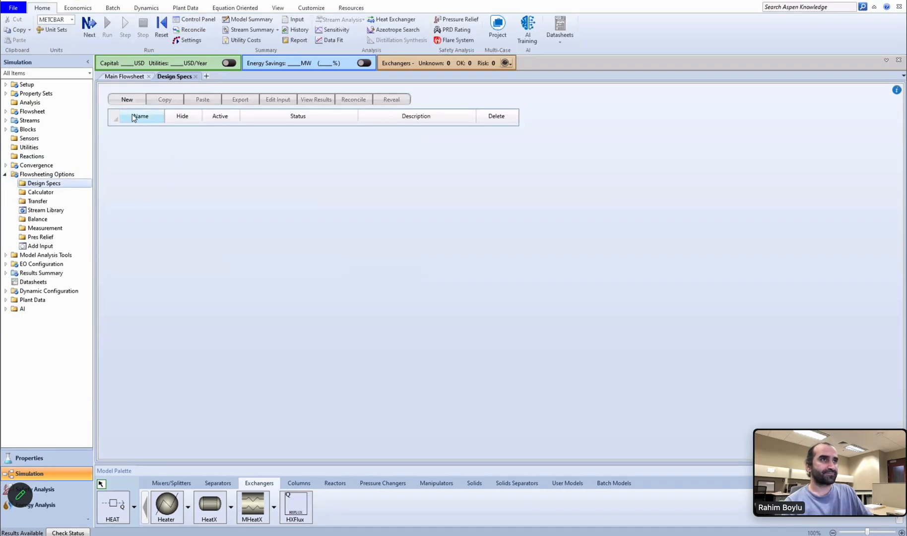
left_click(127, 100)
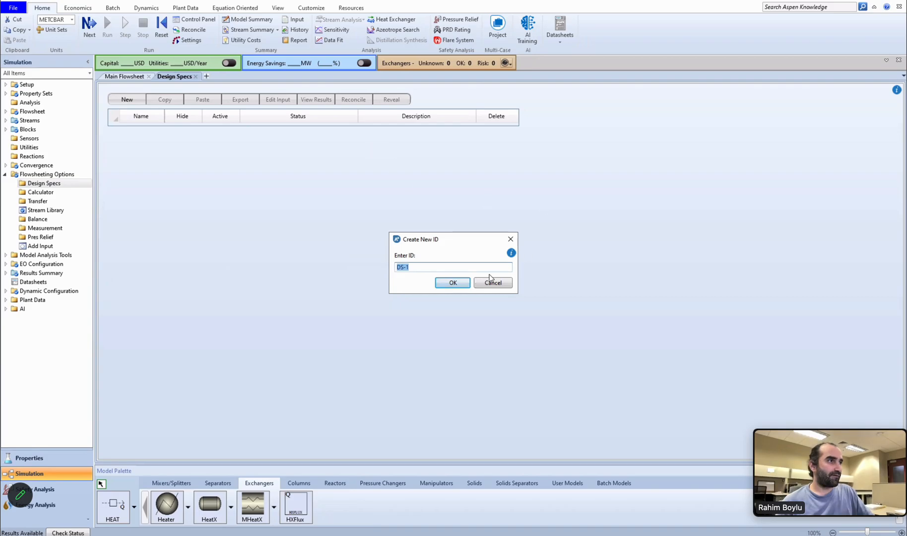
left_click(453, 283)
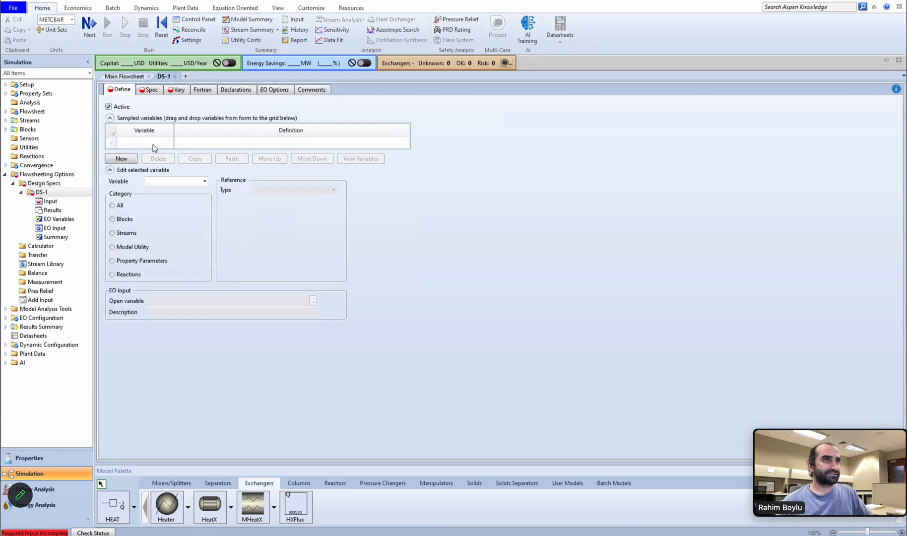
Step: Add sampled variables BTEMPIN and WTEMPOUT, defining BTEMPIN as the BUT-IN stream temperature (Stream-Var TEMP)
left_click(144, 142)
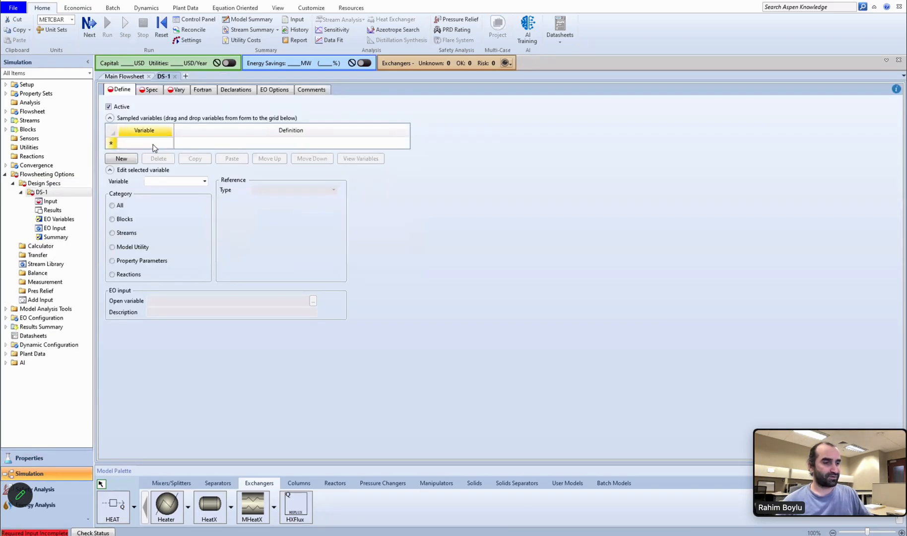
type("BTEMPIN")
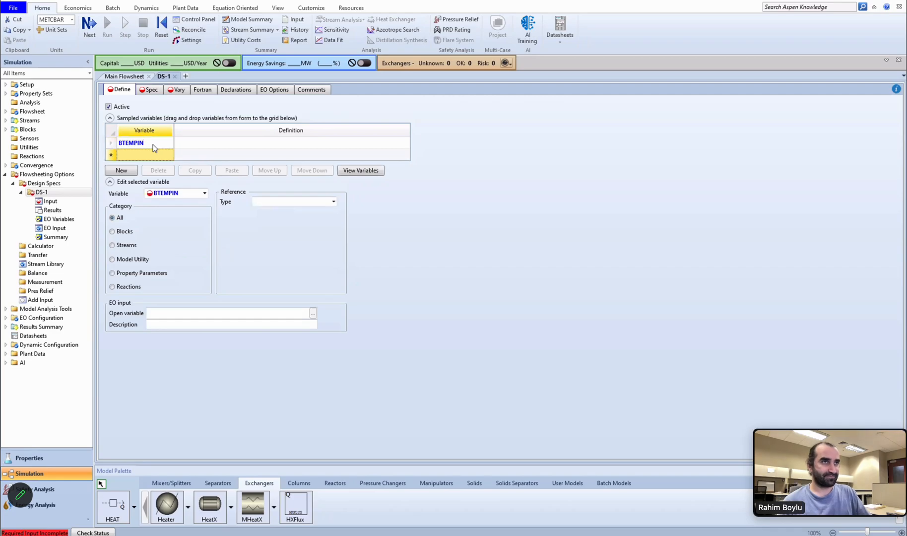
type("WTA")
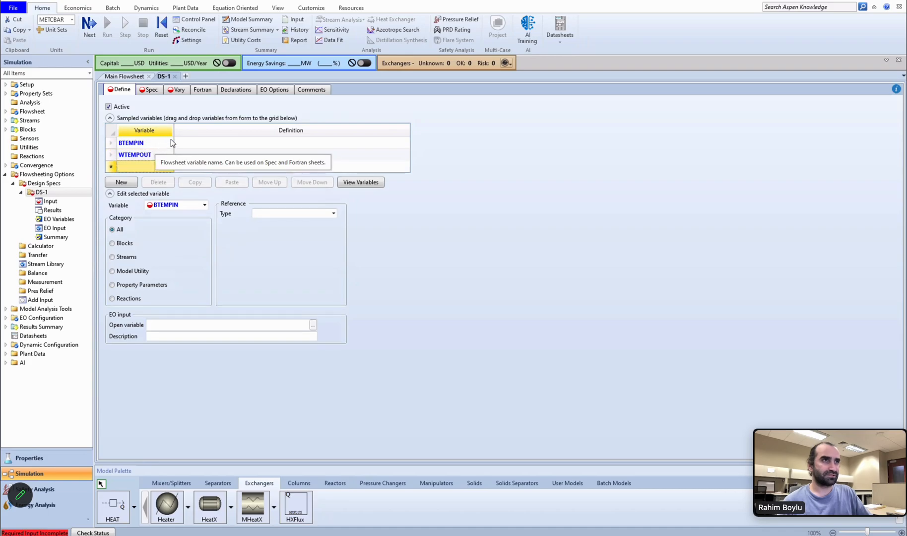
left_click(131, 143)
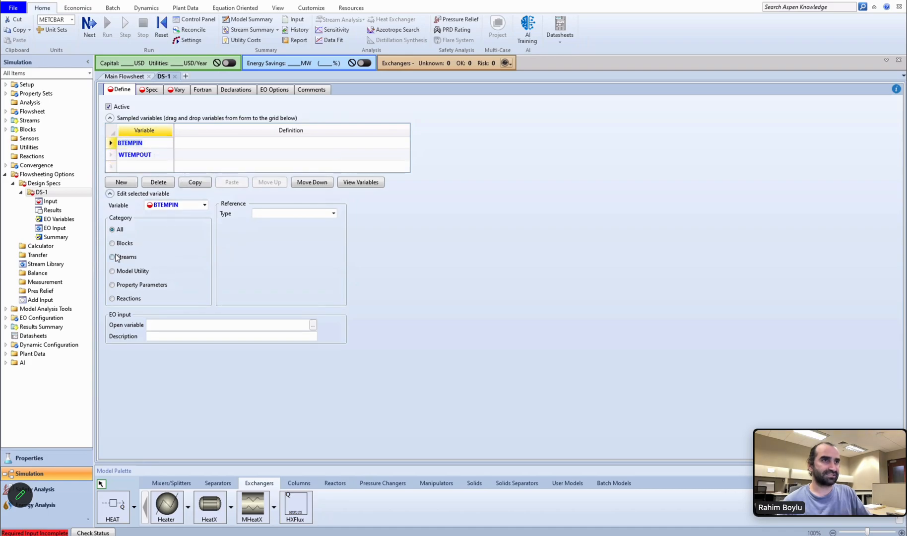
left_click(112, 256)
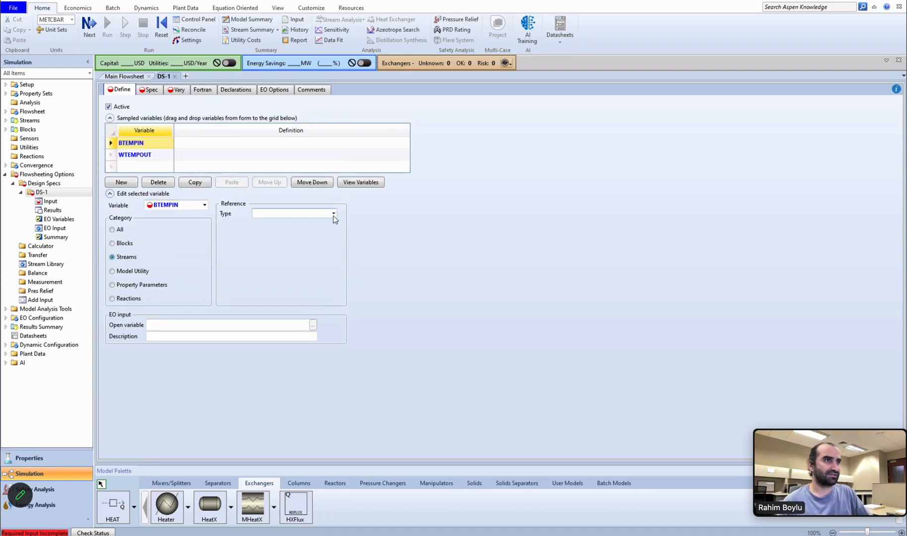
left_click(333, 213)
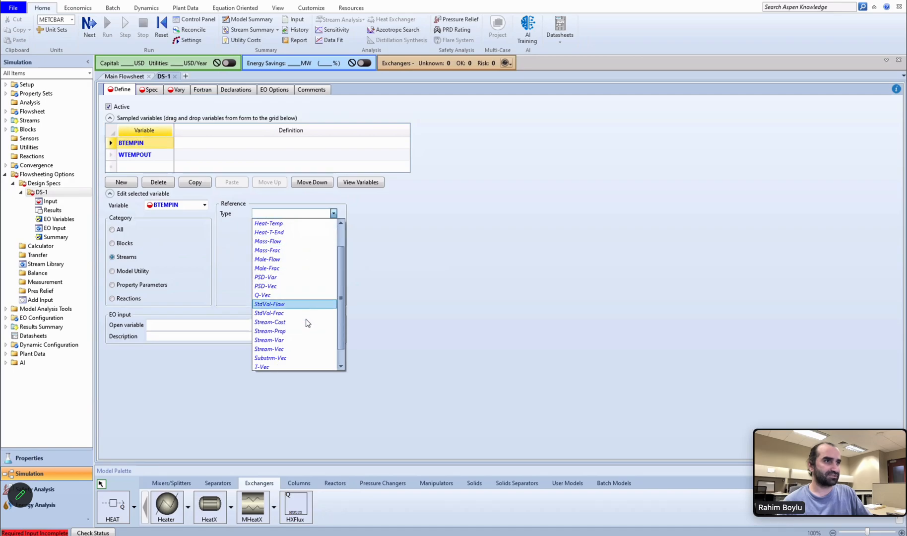
left_click(269, 339)
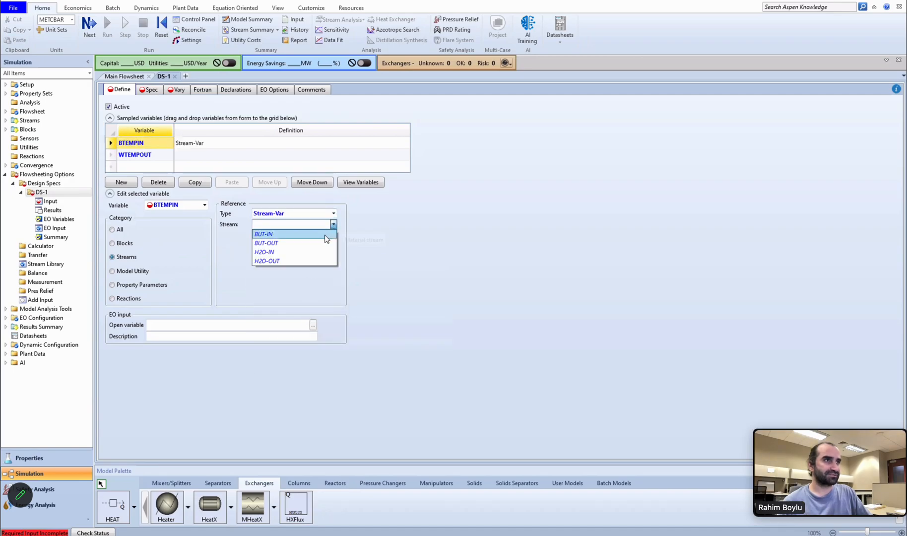
left_click(263, 235)
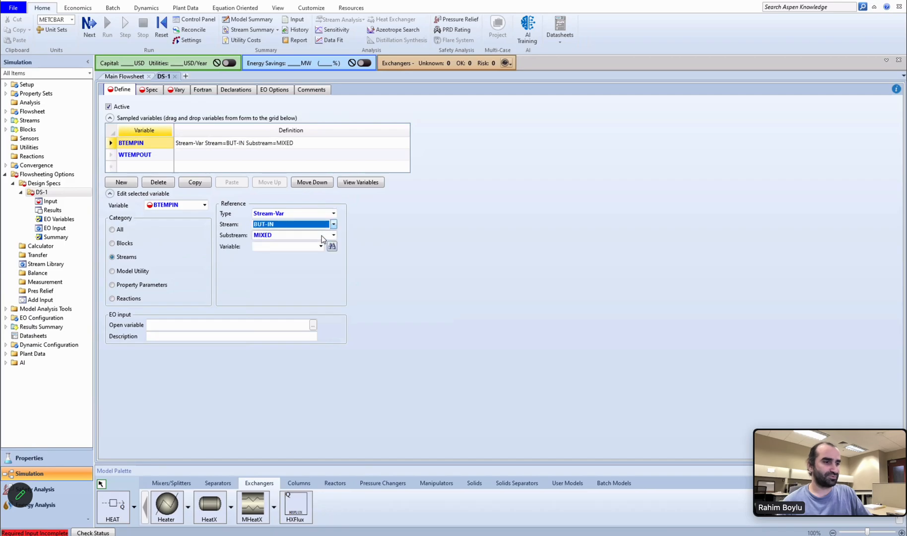
left_click(332, 246)
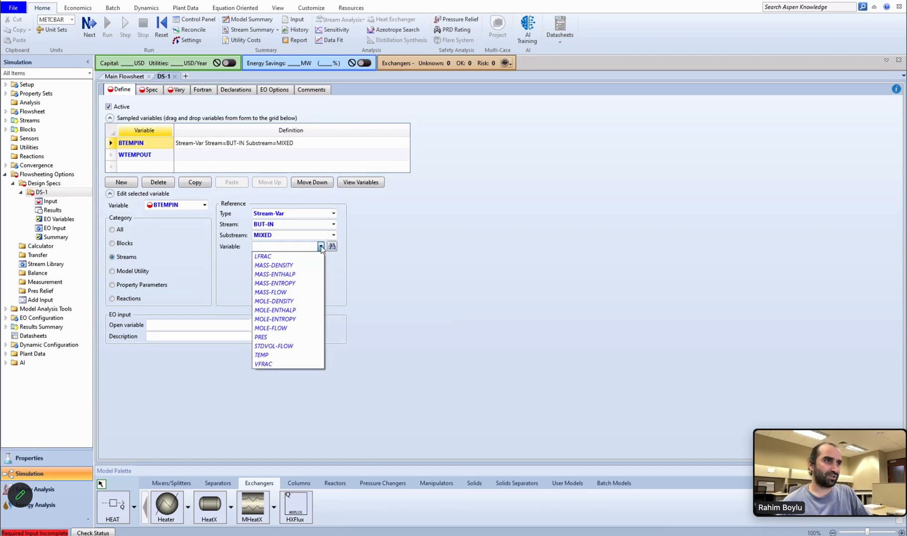
left_click(261, 354)
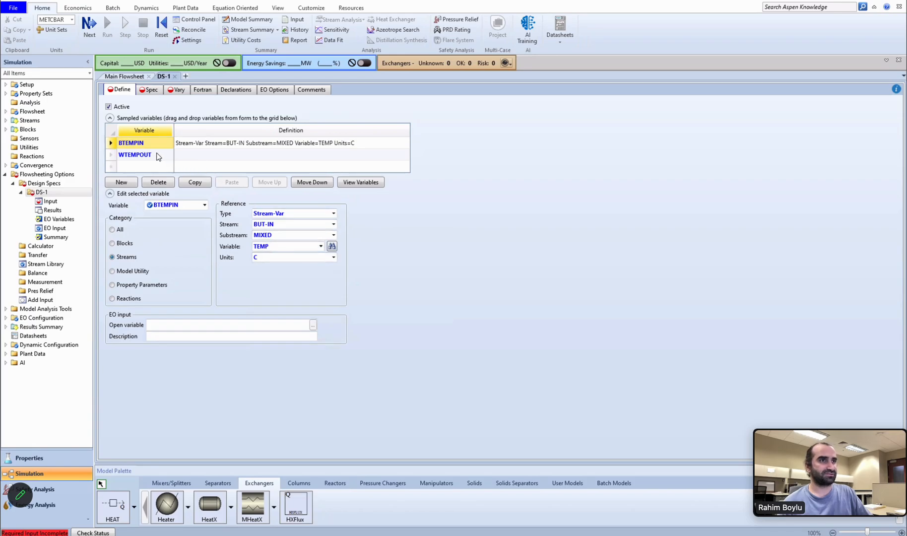
Step: Define WTEMPOUT as the H2O-OUT stream temperature (Stream-Var TEMP, substream MIXED)
left_click(134, 155)
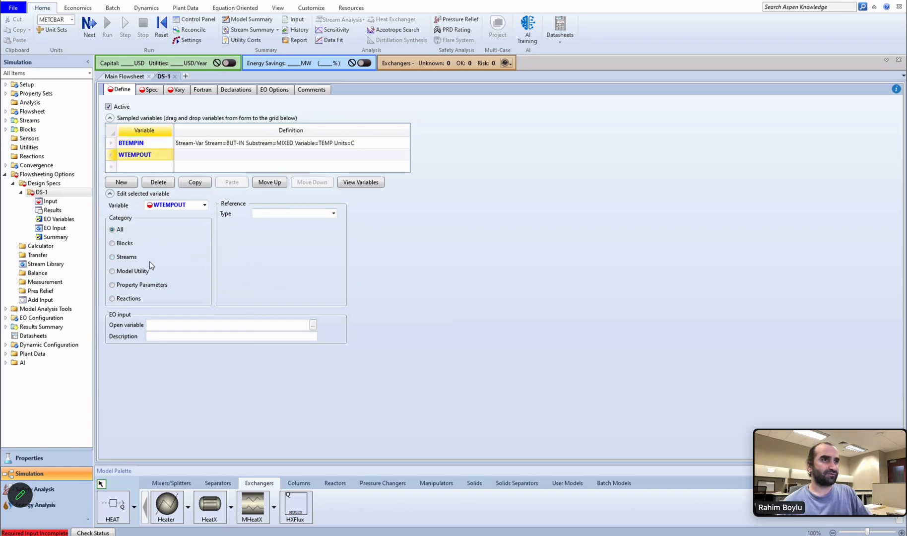
left_click(112, 257)
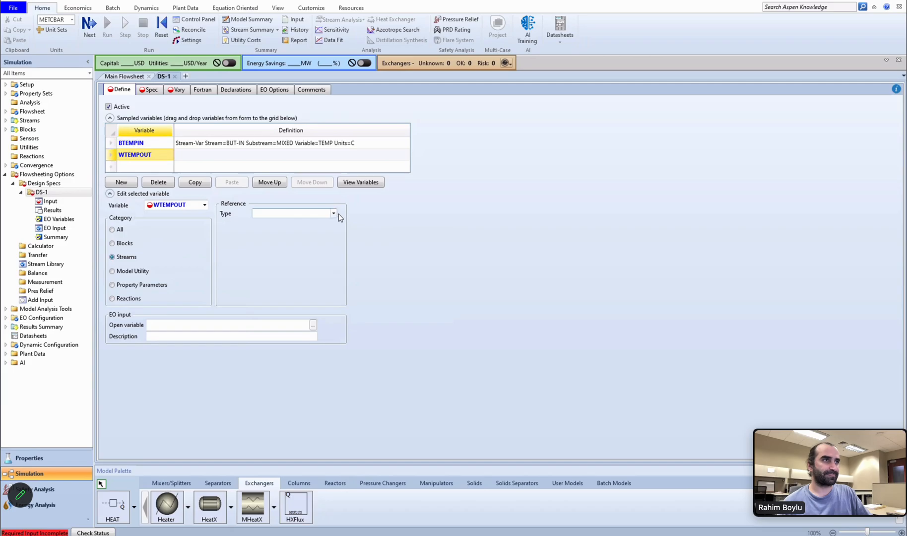
left_click(332, 213)
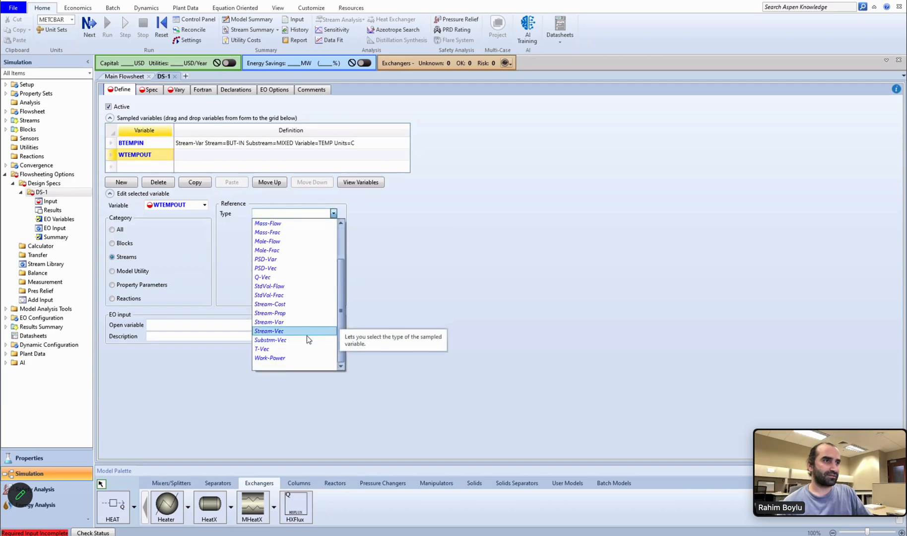
left_click(268, 321)
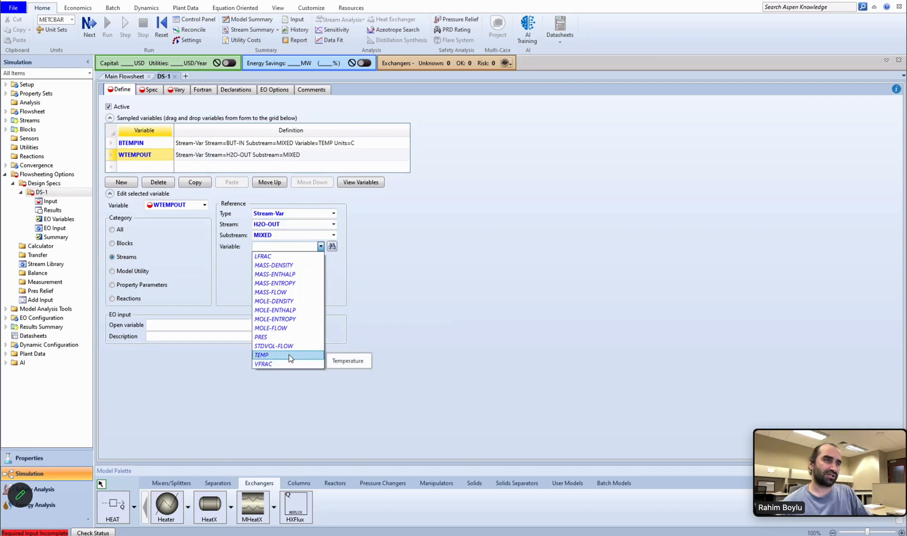
left_click(261, 354)
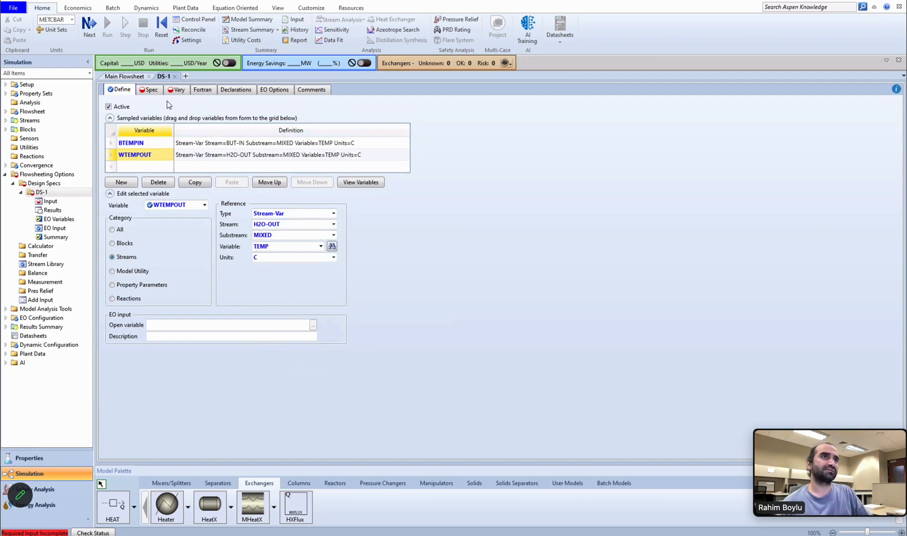
left_click(151, 90)
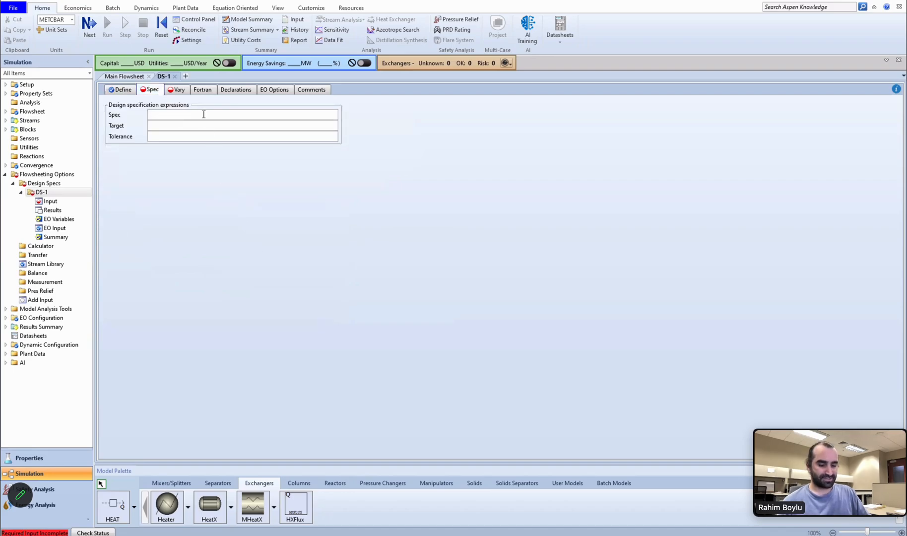
Step: Enter spec expression BTEMPIN-WTEMPOUT with target 10 and tolerance 0.001
type("bt")
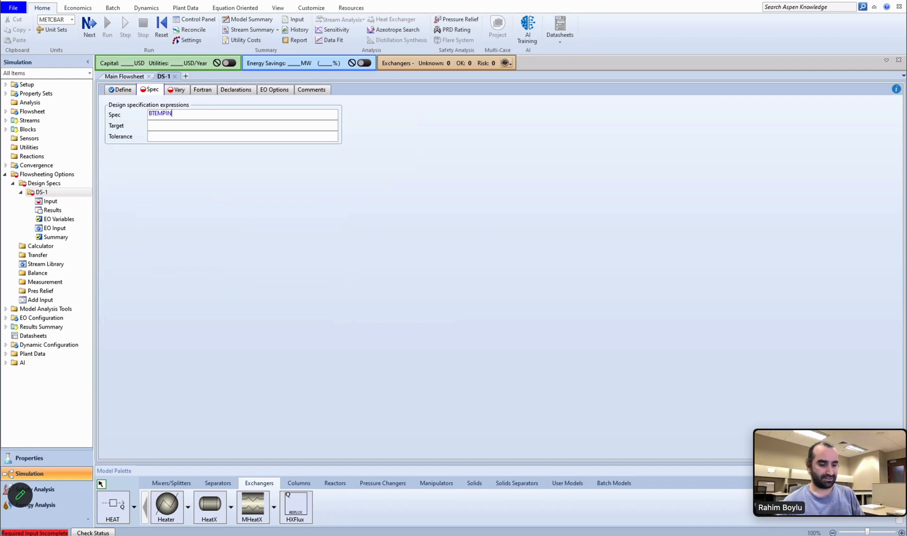
type("-WT")
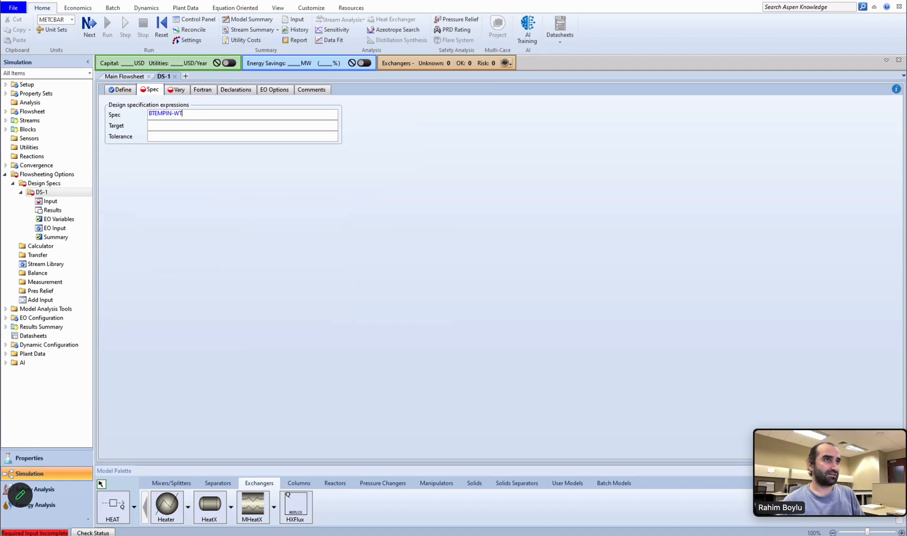
type("EMPO")
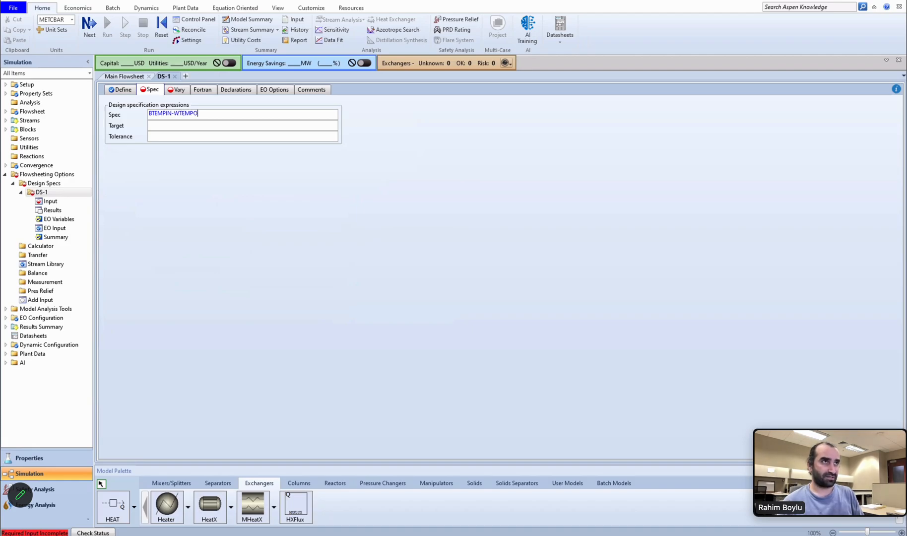
type("UT")
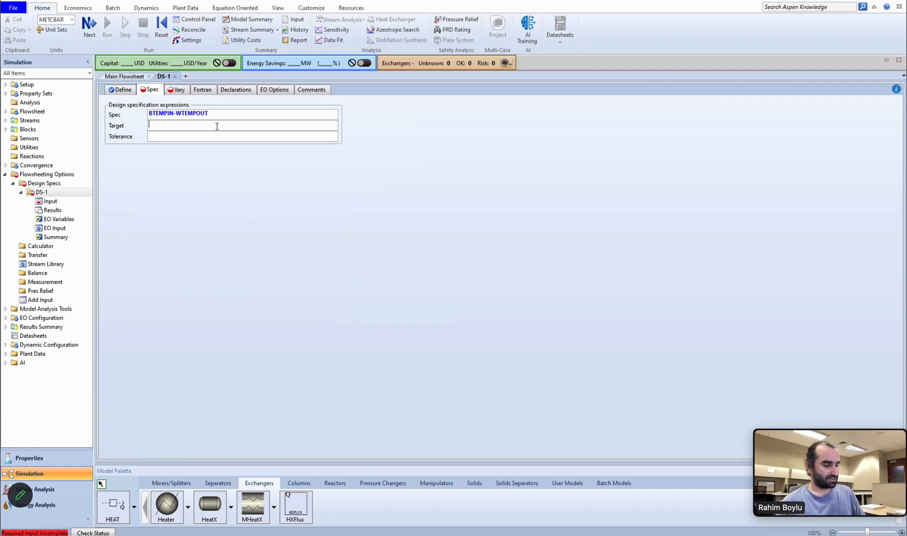
type("10")
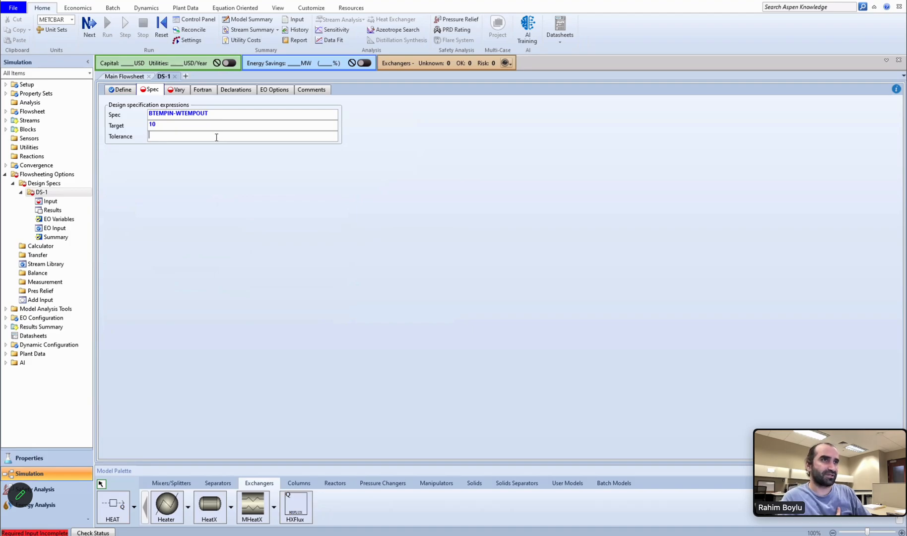
type("0")
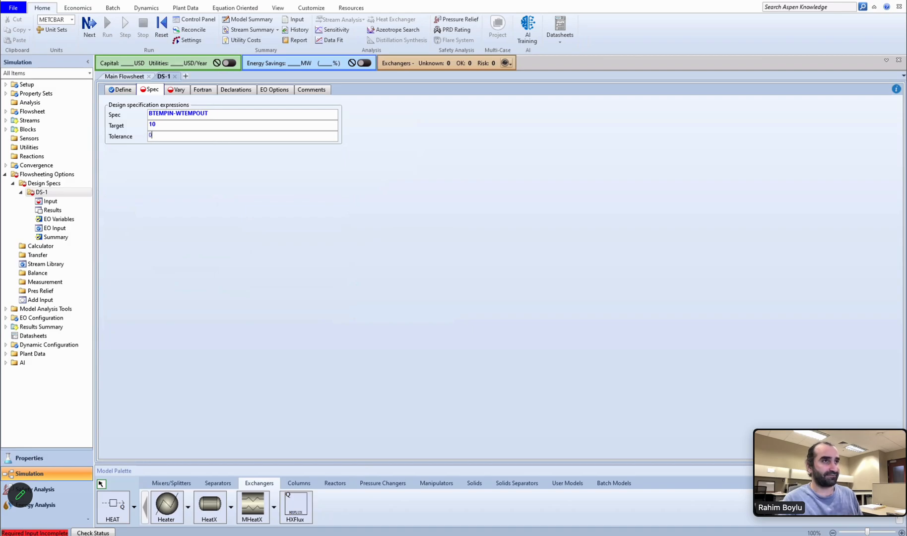
type(".0")
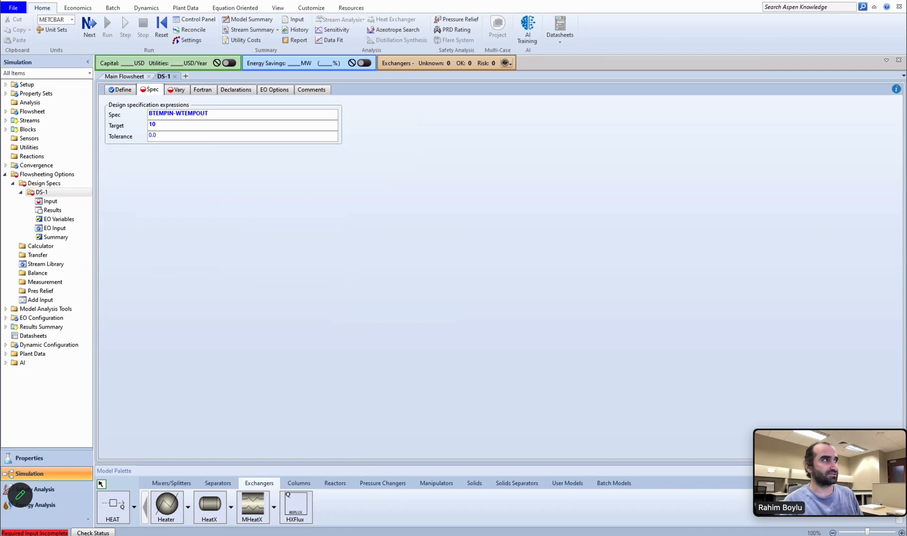
type("0.001")
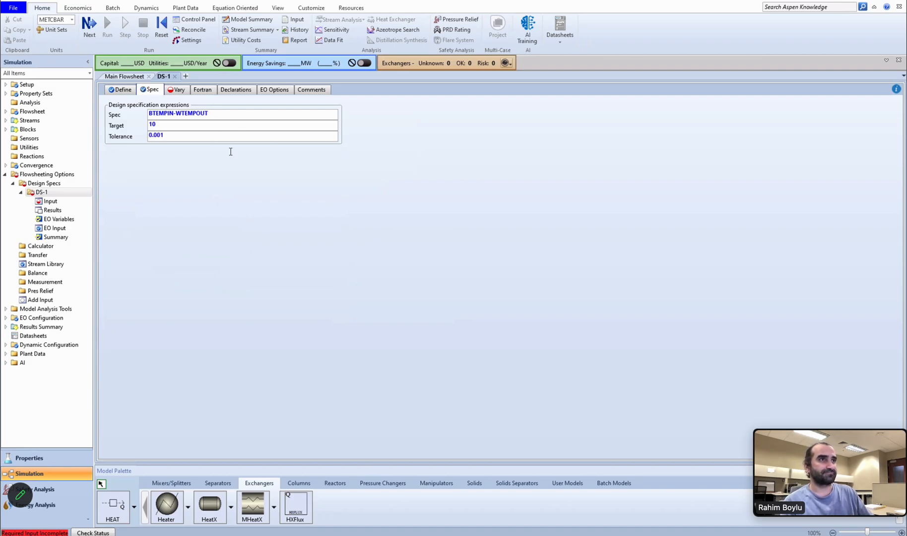
Step: Vary the H2O-IN stream mass flow (Stream-Var MASS-FLOW) between 400 and 1000 kg/hr
left_click(180, 89)
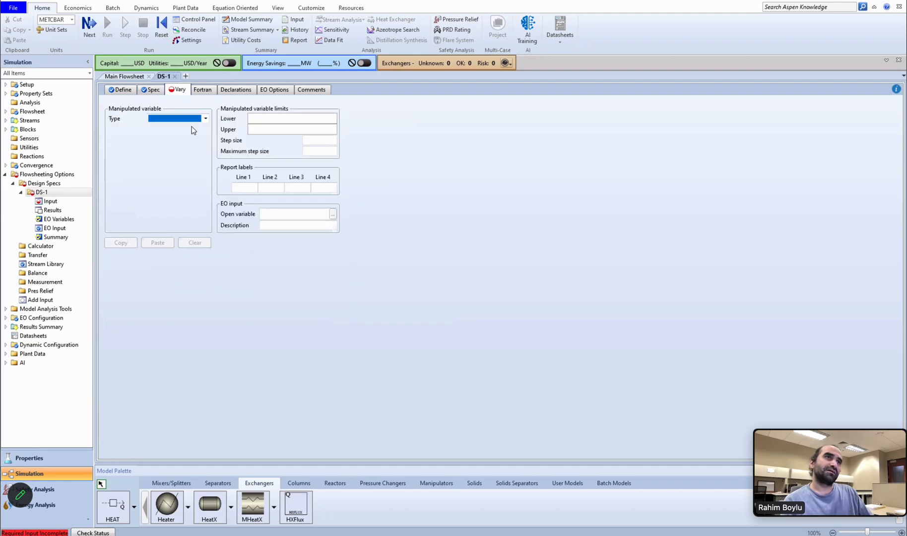
left_click(205, 118)
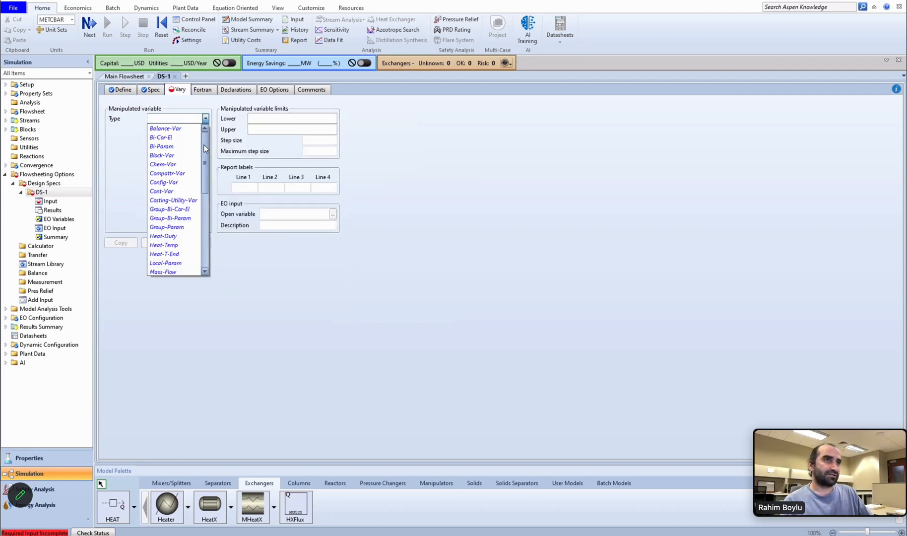
scroll("down", 3)
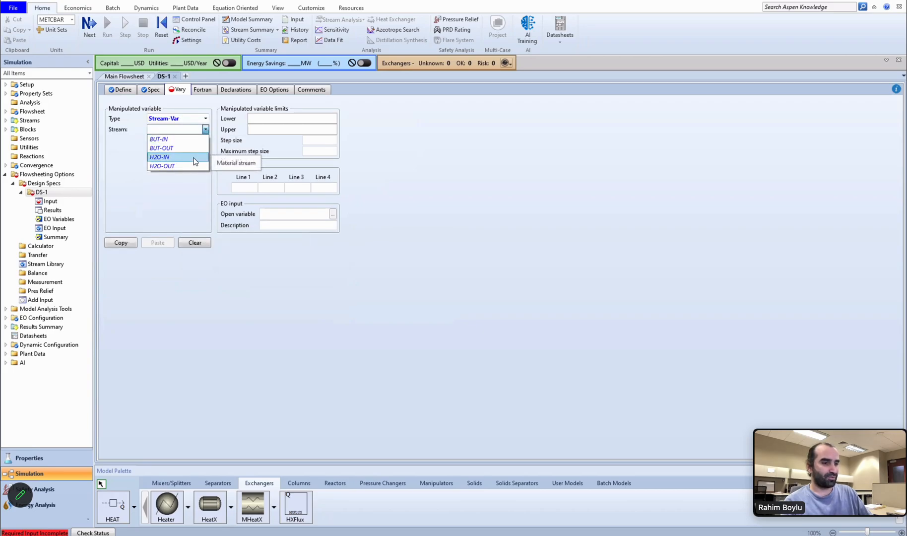
left_click(158, 157)
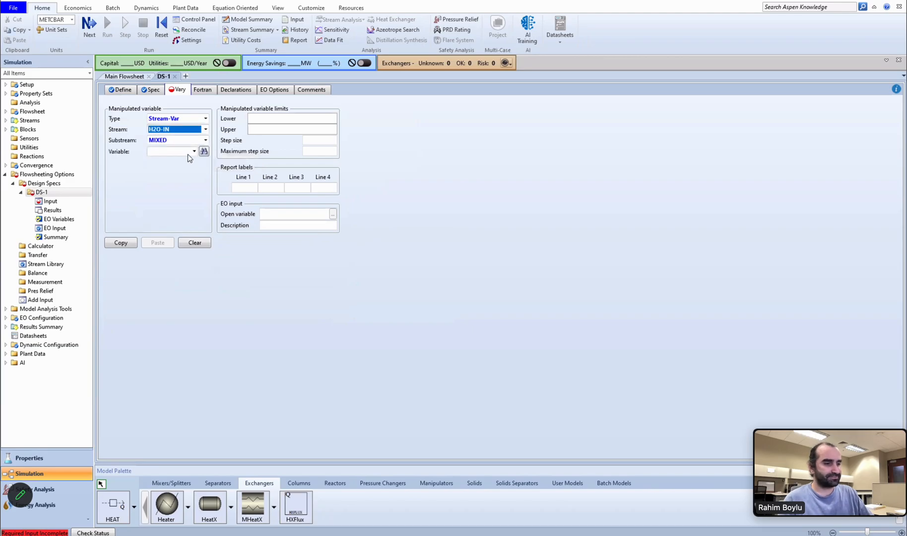
left_click(193, 150)
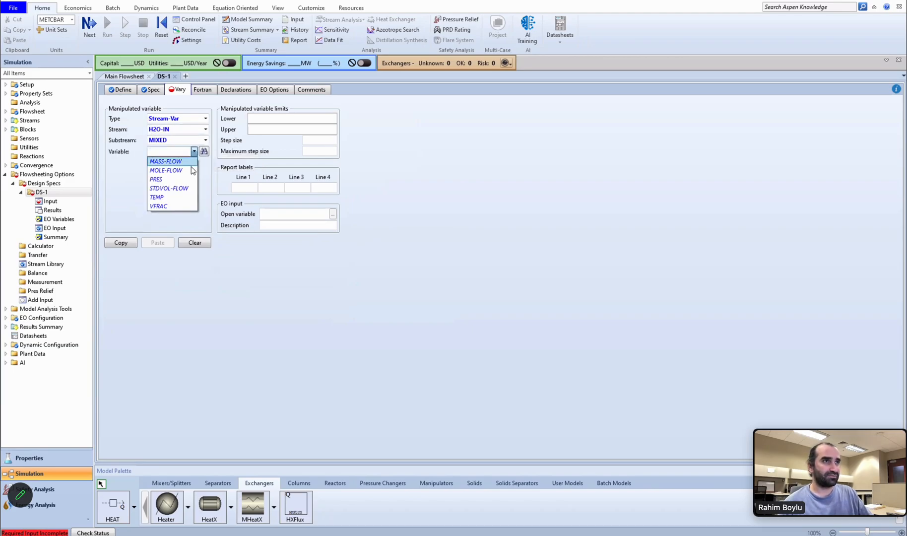
mouse_move(185, 166)
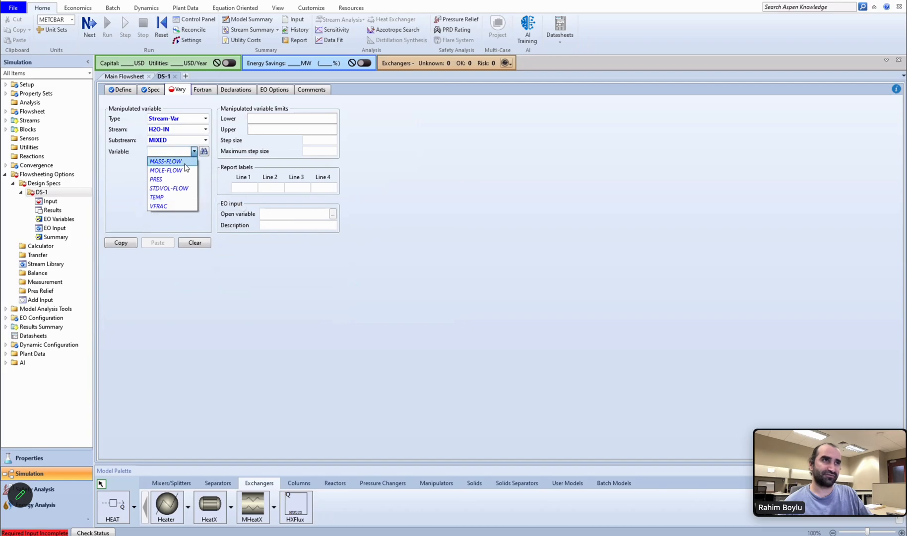
left_click(166, 161)
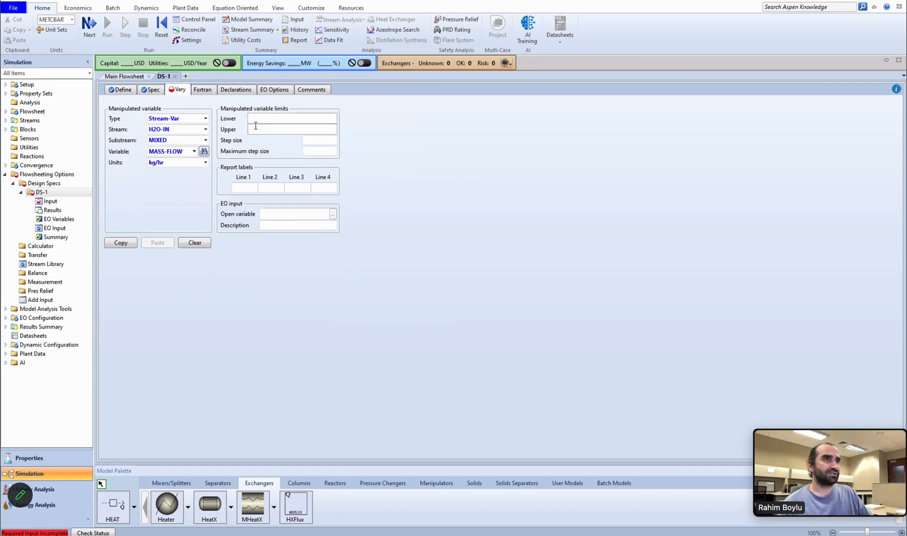
mouse_move(268, 123)
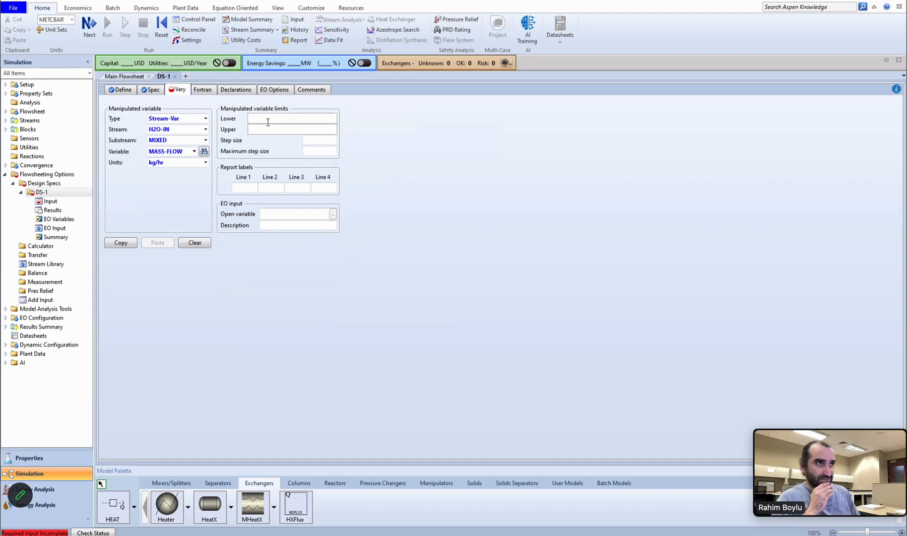
type("400")
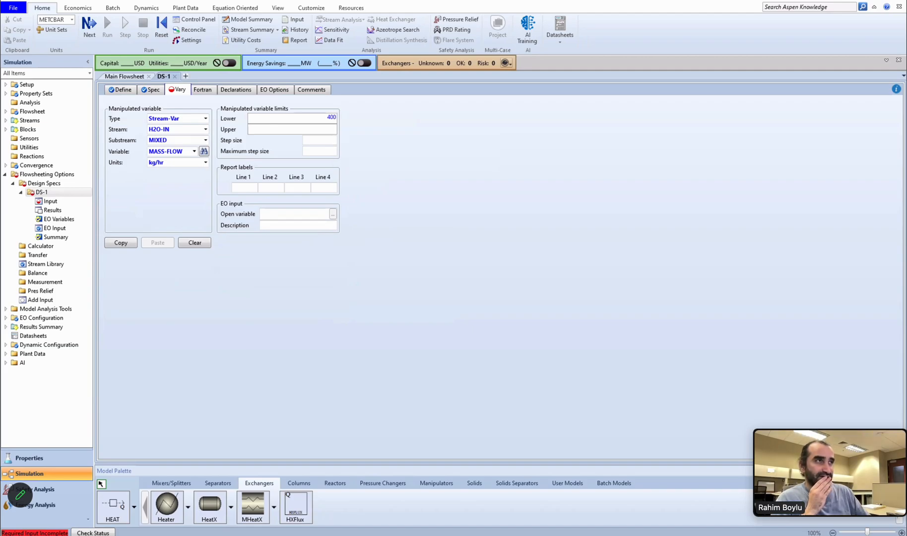
left_click(292, 129)
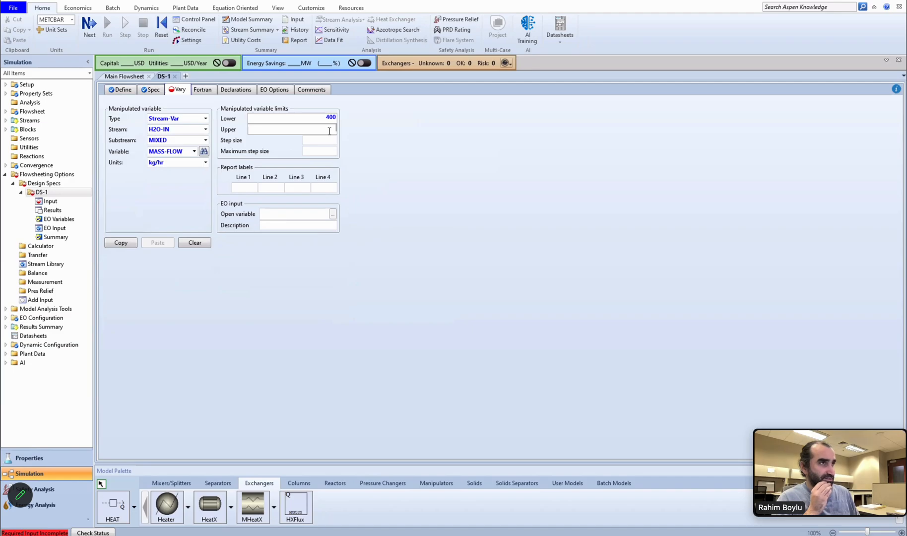
type("1000")
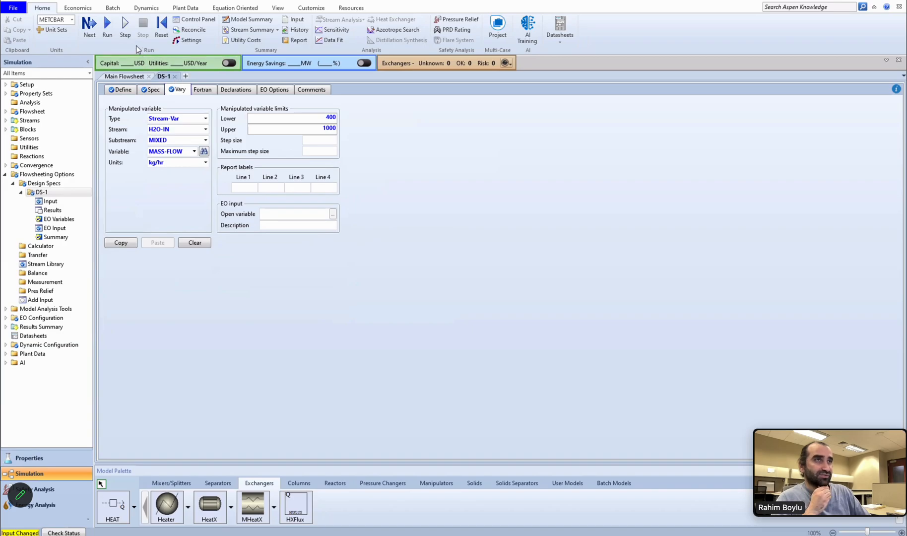
Step: Run the simulation and show the stream results, H2O-IN at 697.607 kg/hr and H2O-OUT at 107.7 °C
left_click(107, 26)
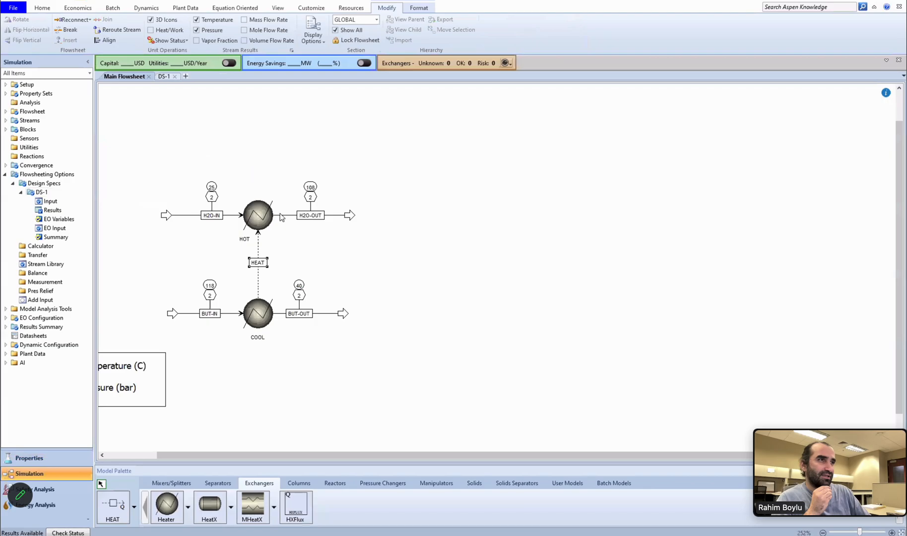
mouse_move(240, 264)
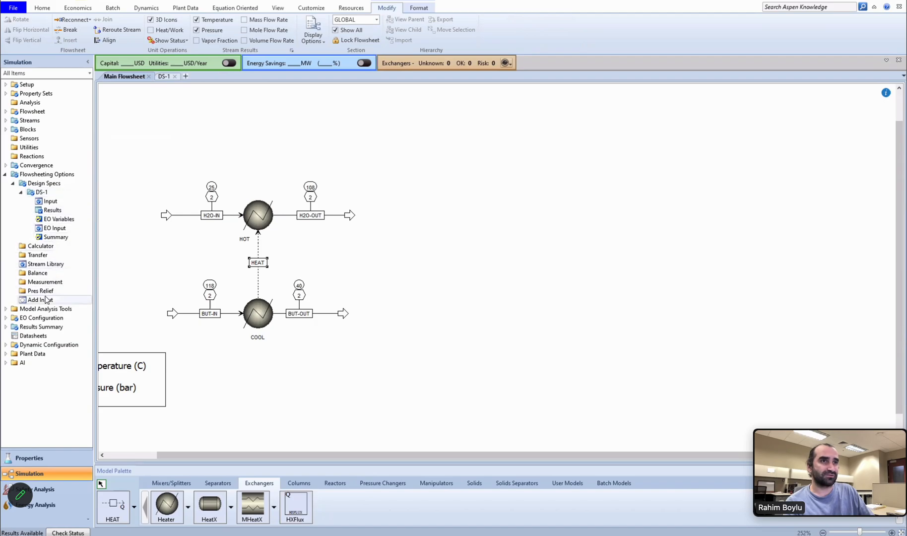
left_click(41, 327)
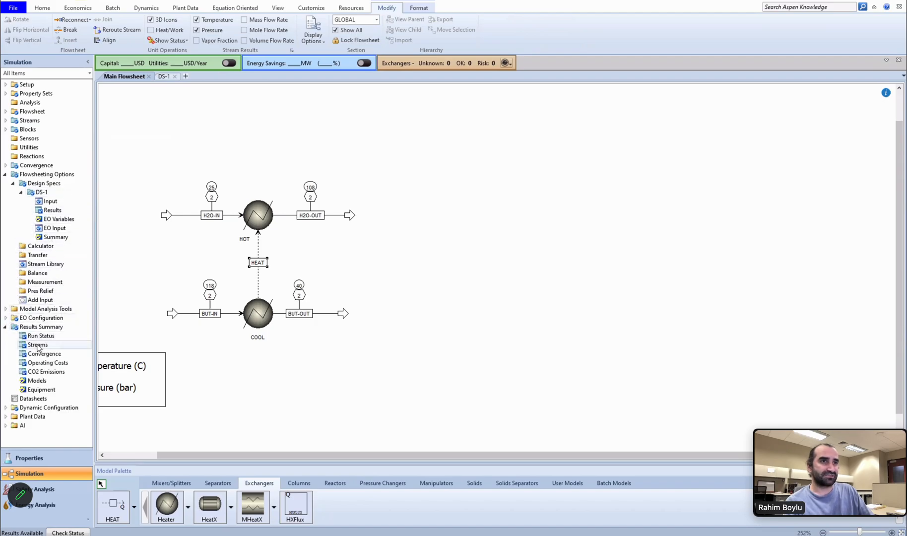
left_click(37, 345)
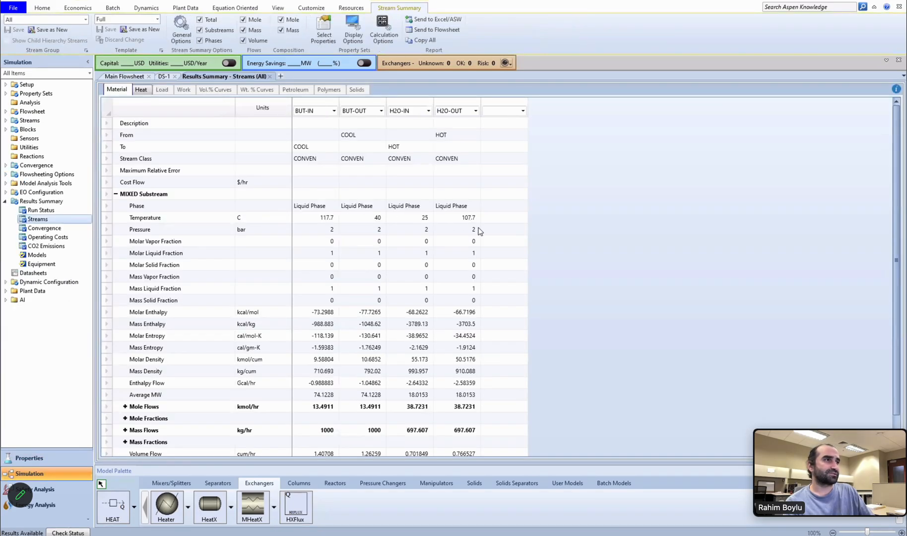
mouse_move(429, 231)
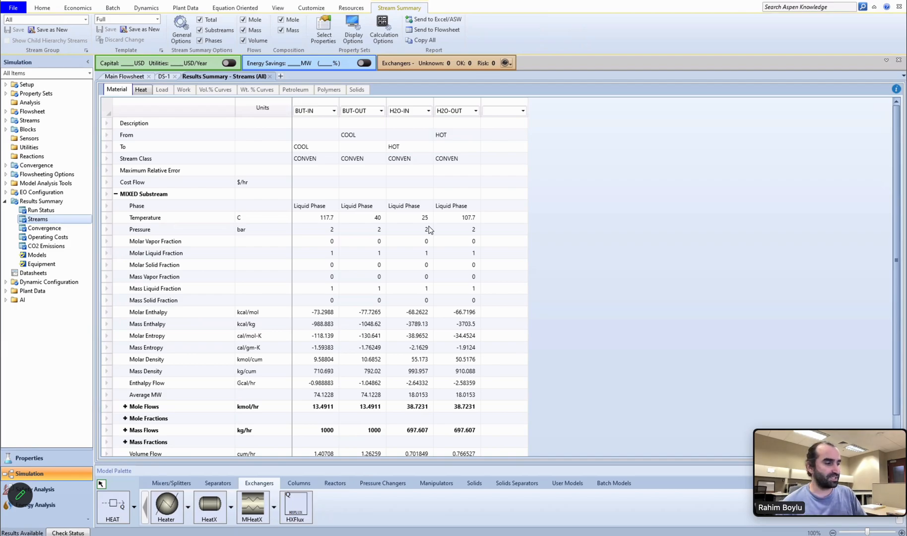
mouse_move(386, 196)
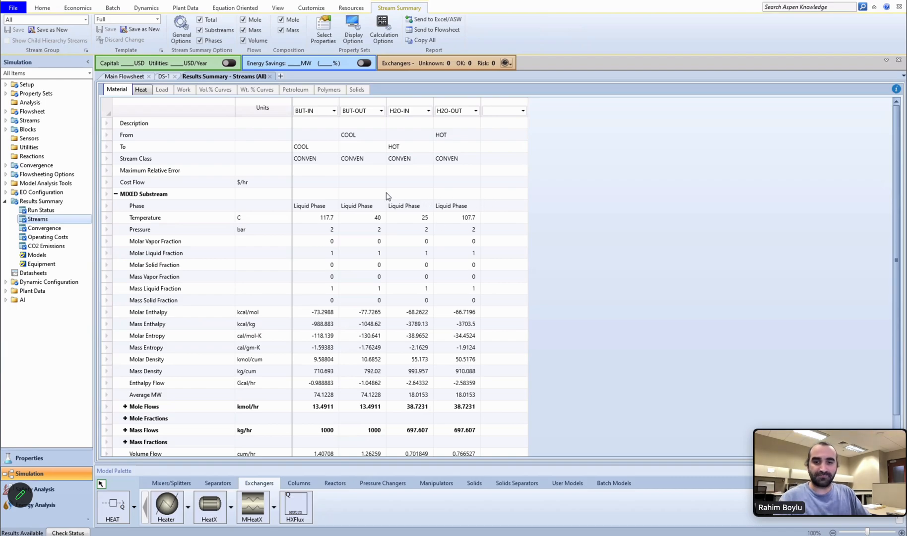